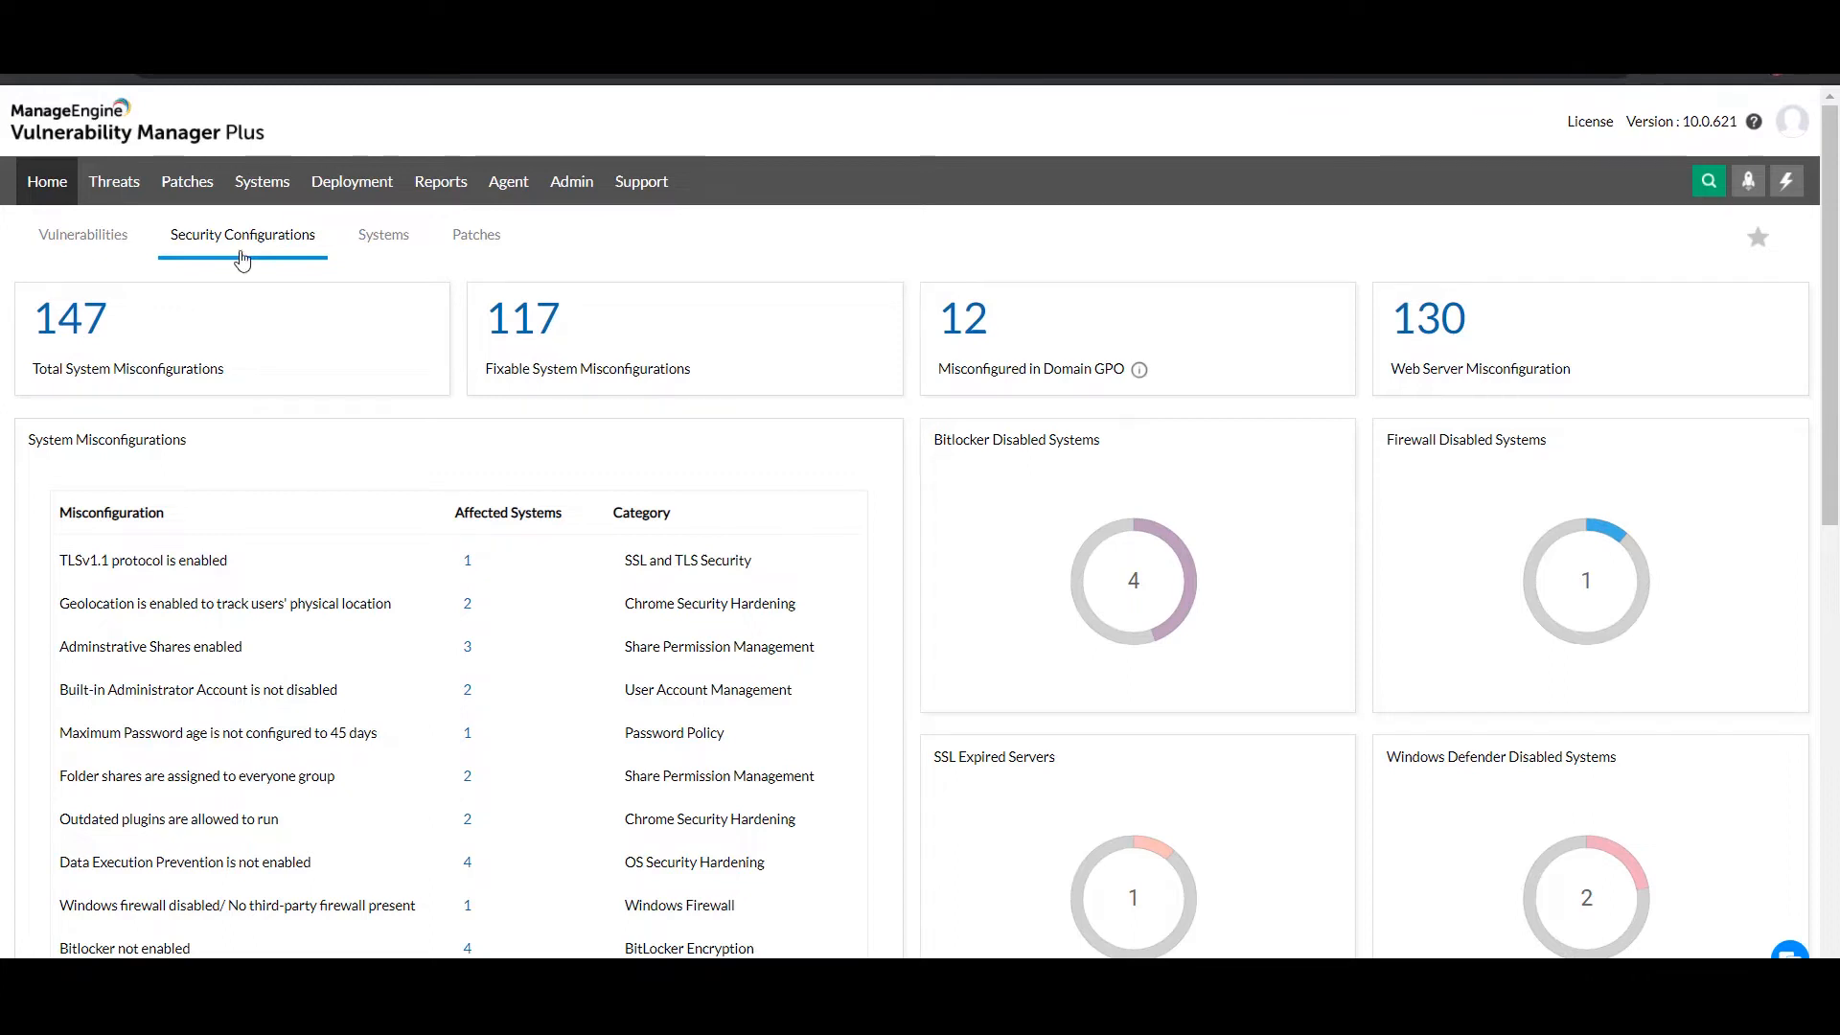
- Open Threats and list the 62 detected system misconfigurations sorted by severity
click(114, 181)
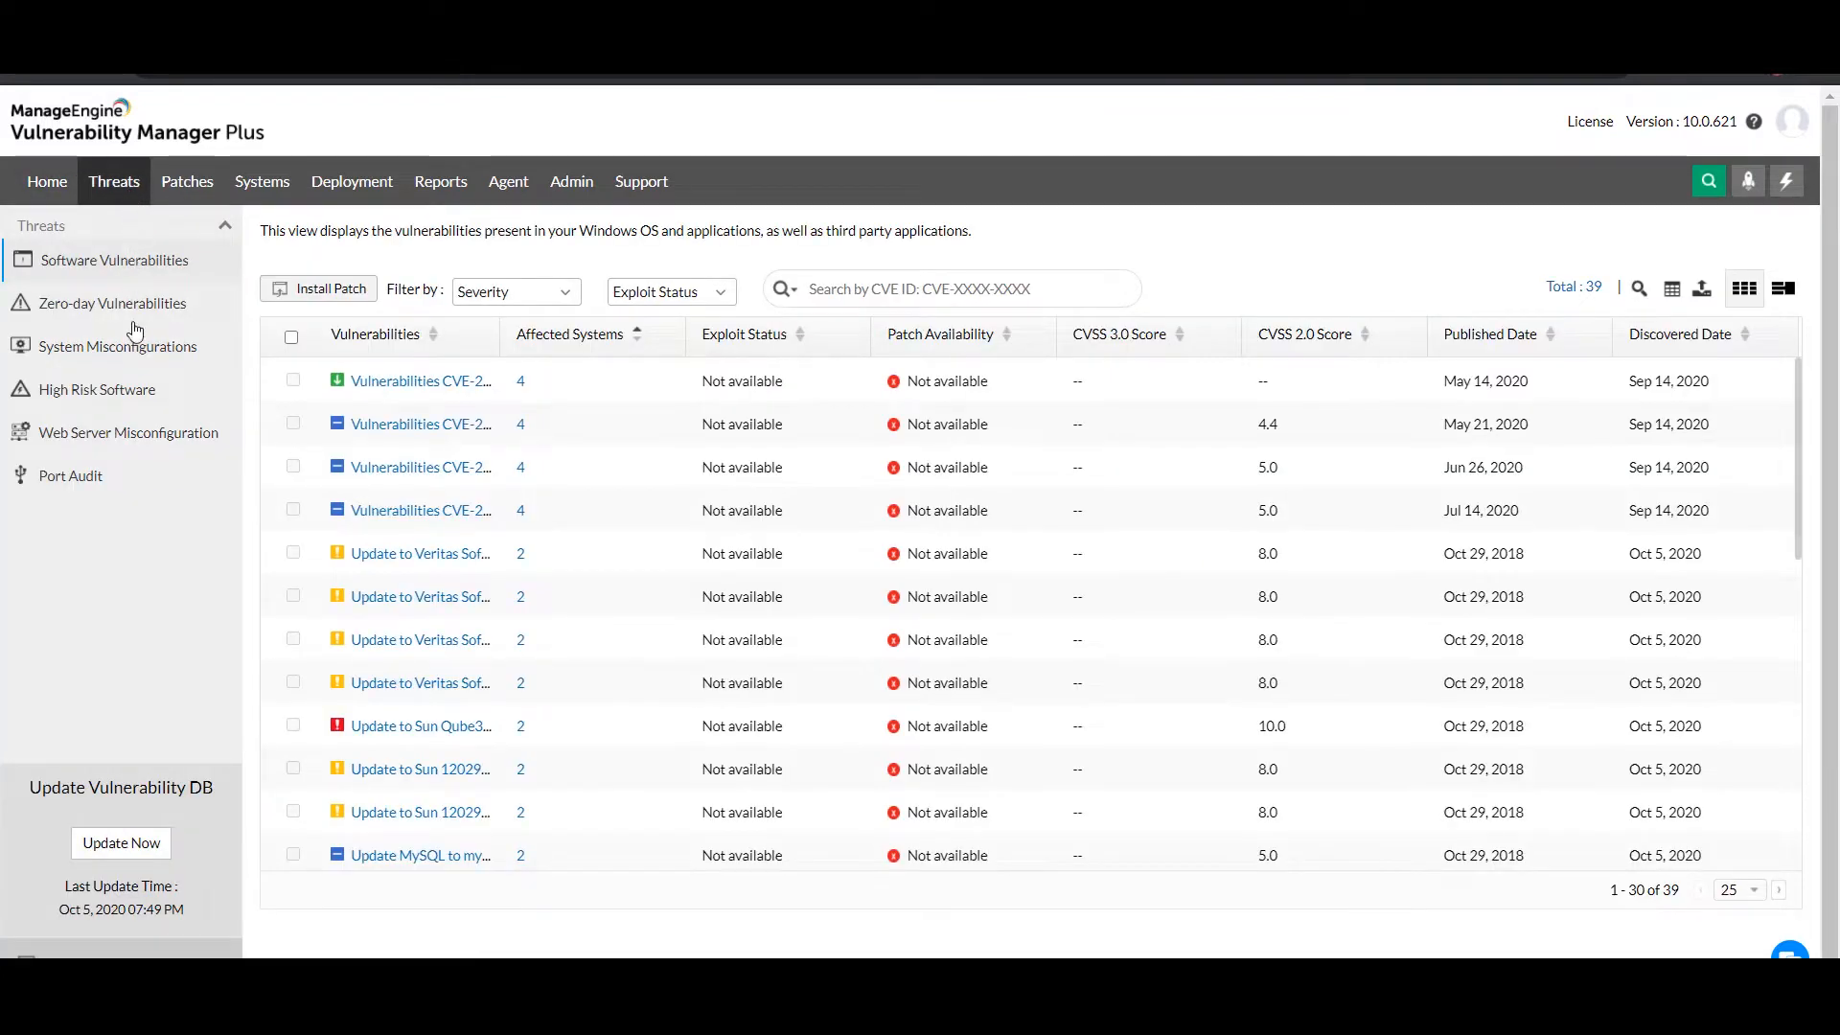
click(118, 347)
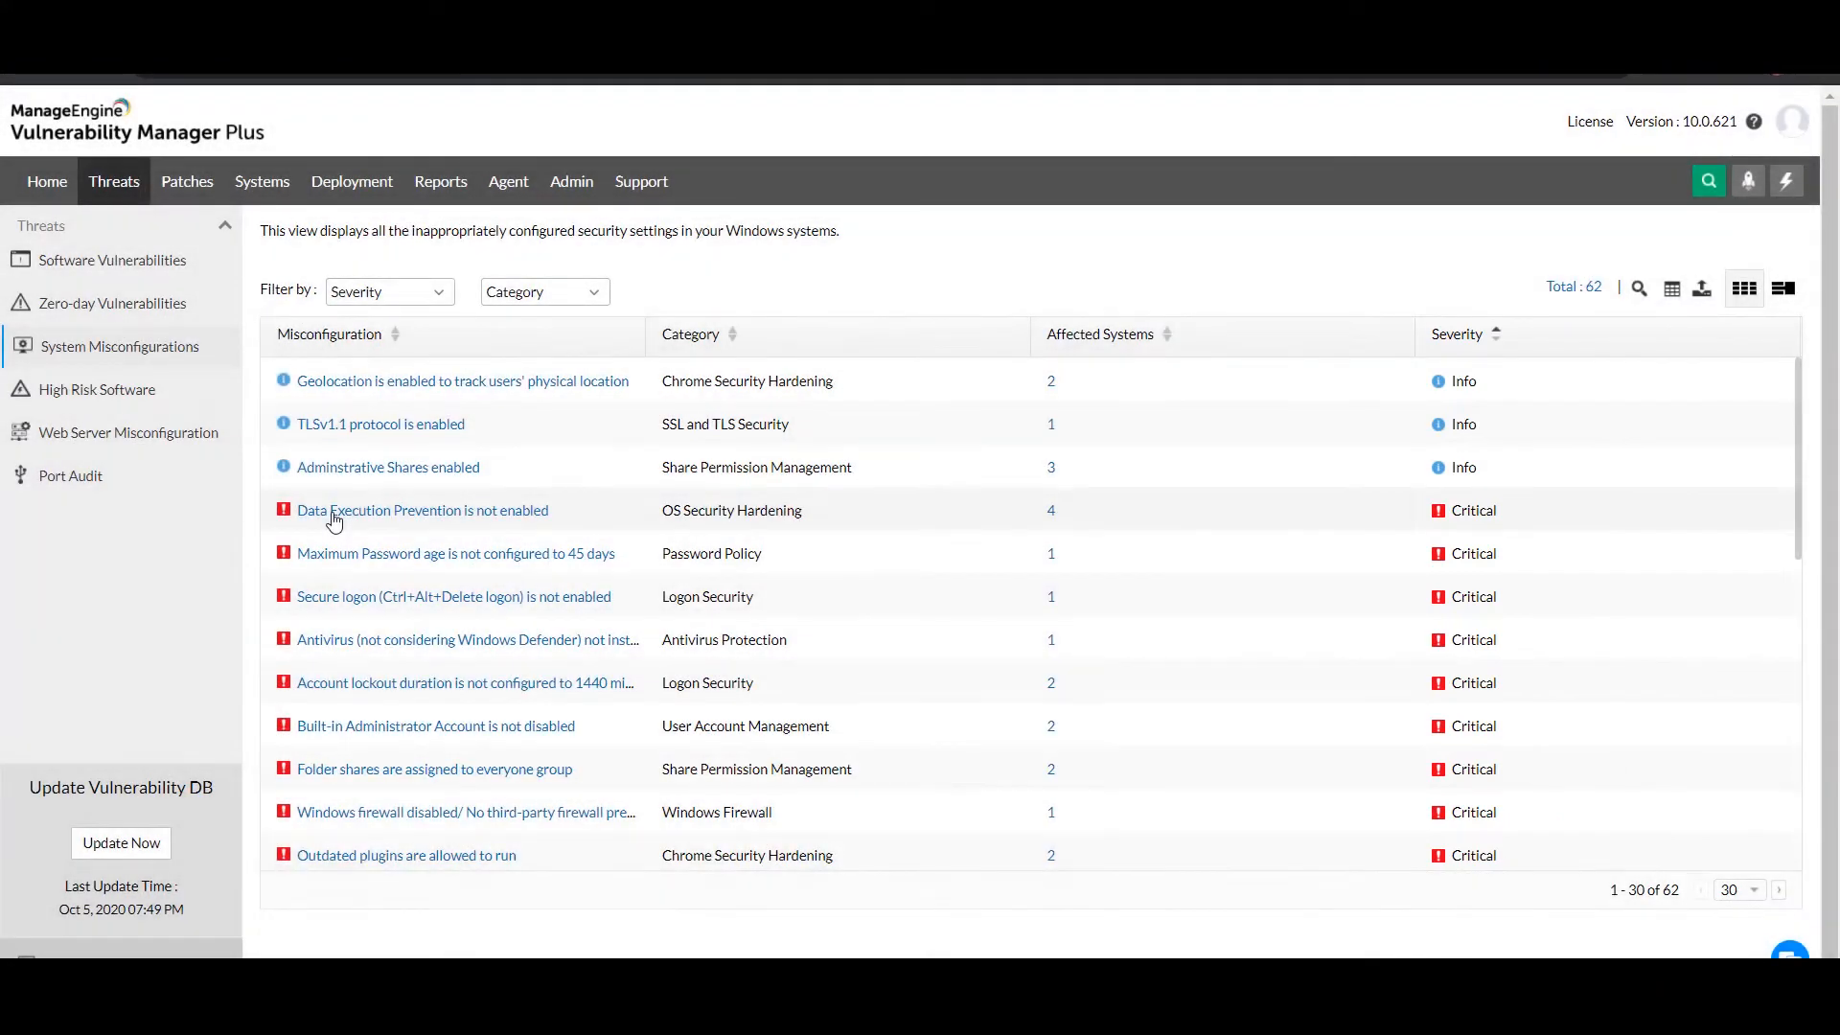
click(423, 510)
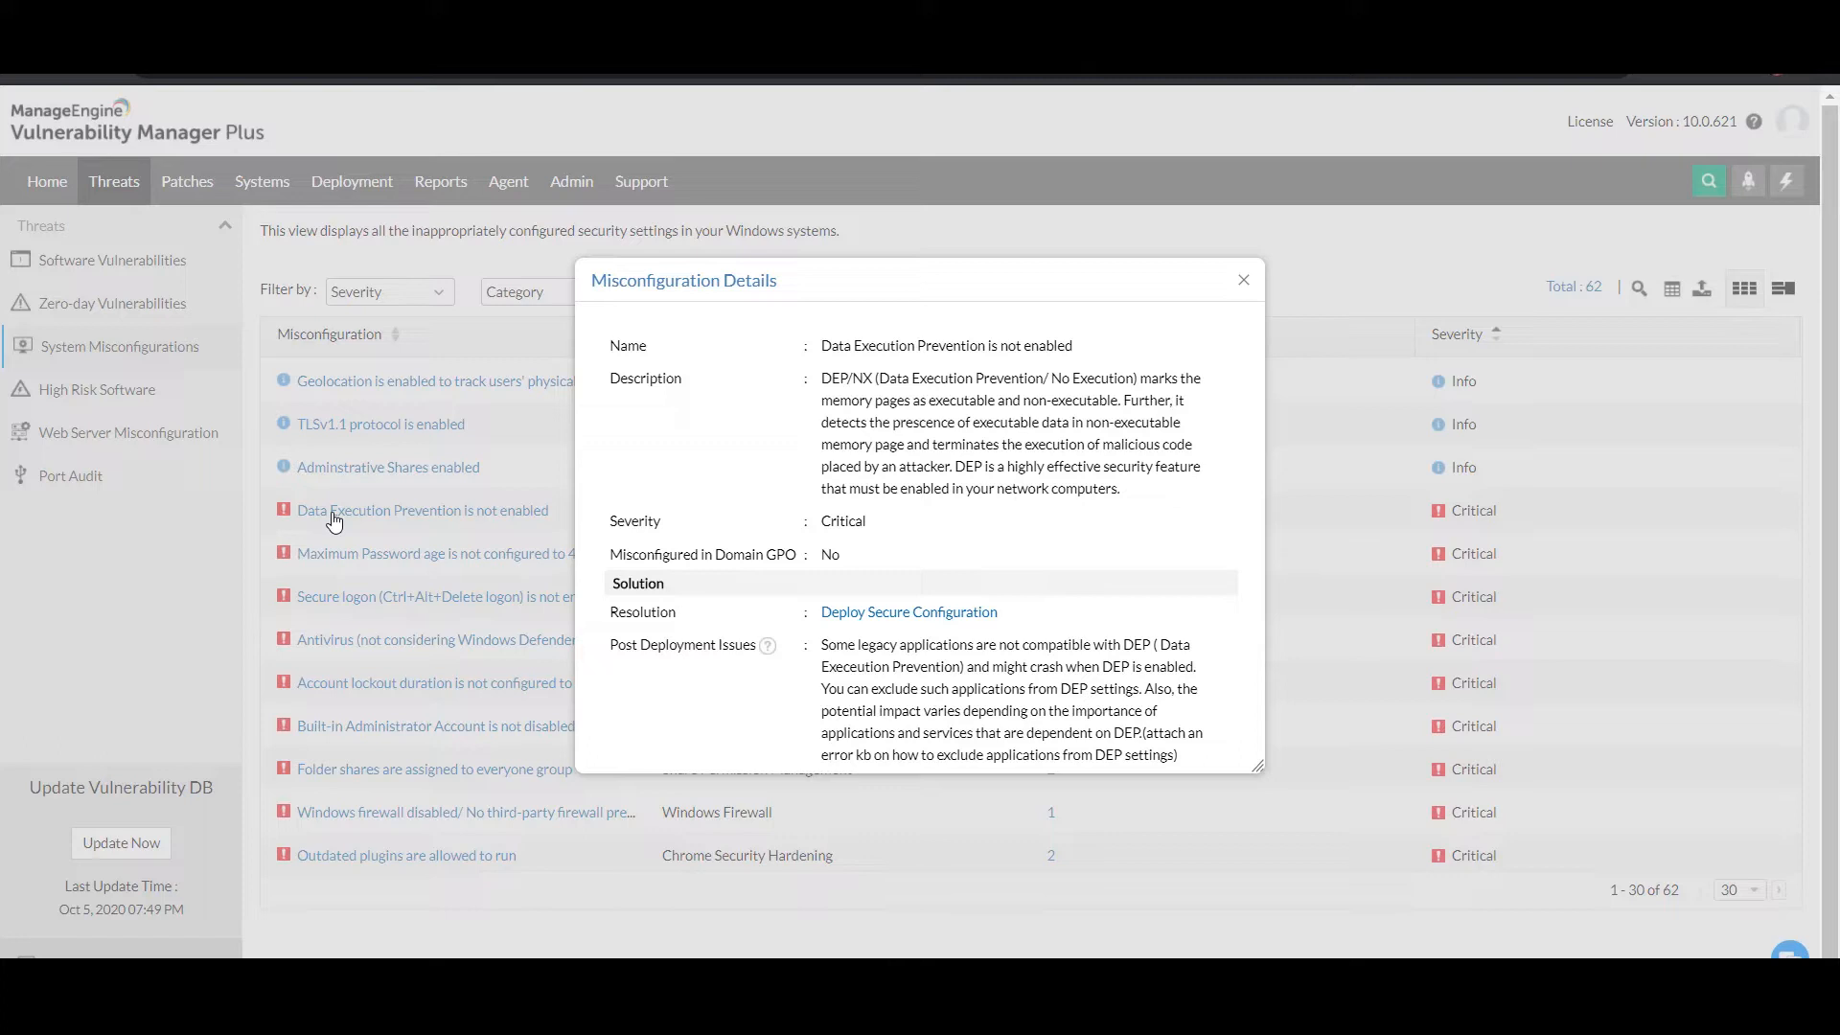
mouse_move(386, 530)
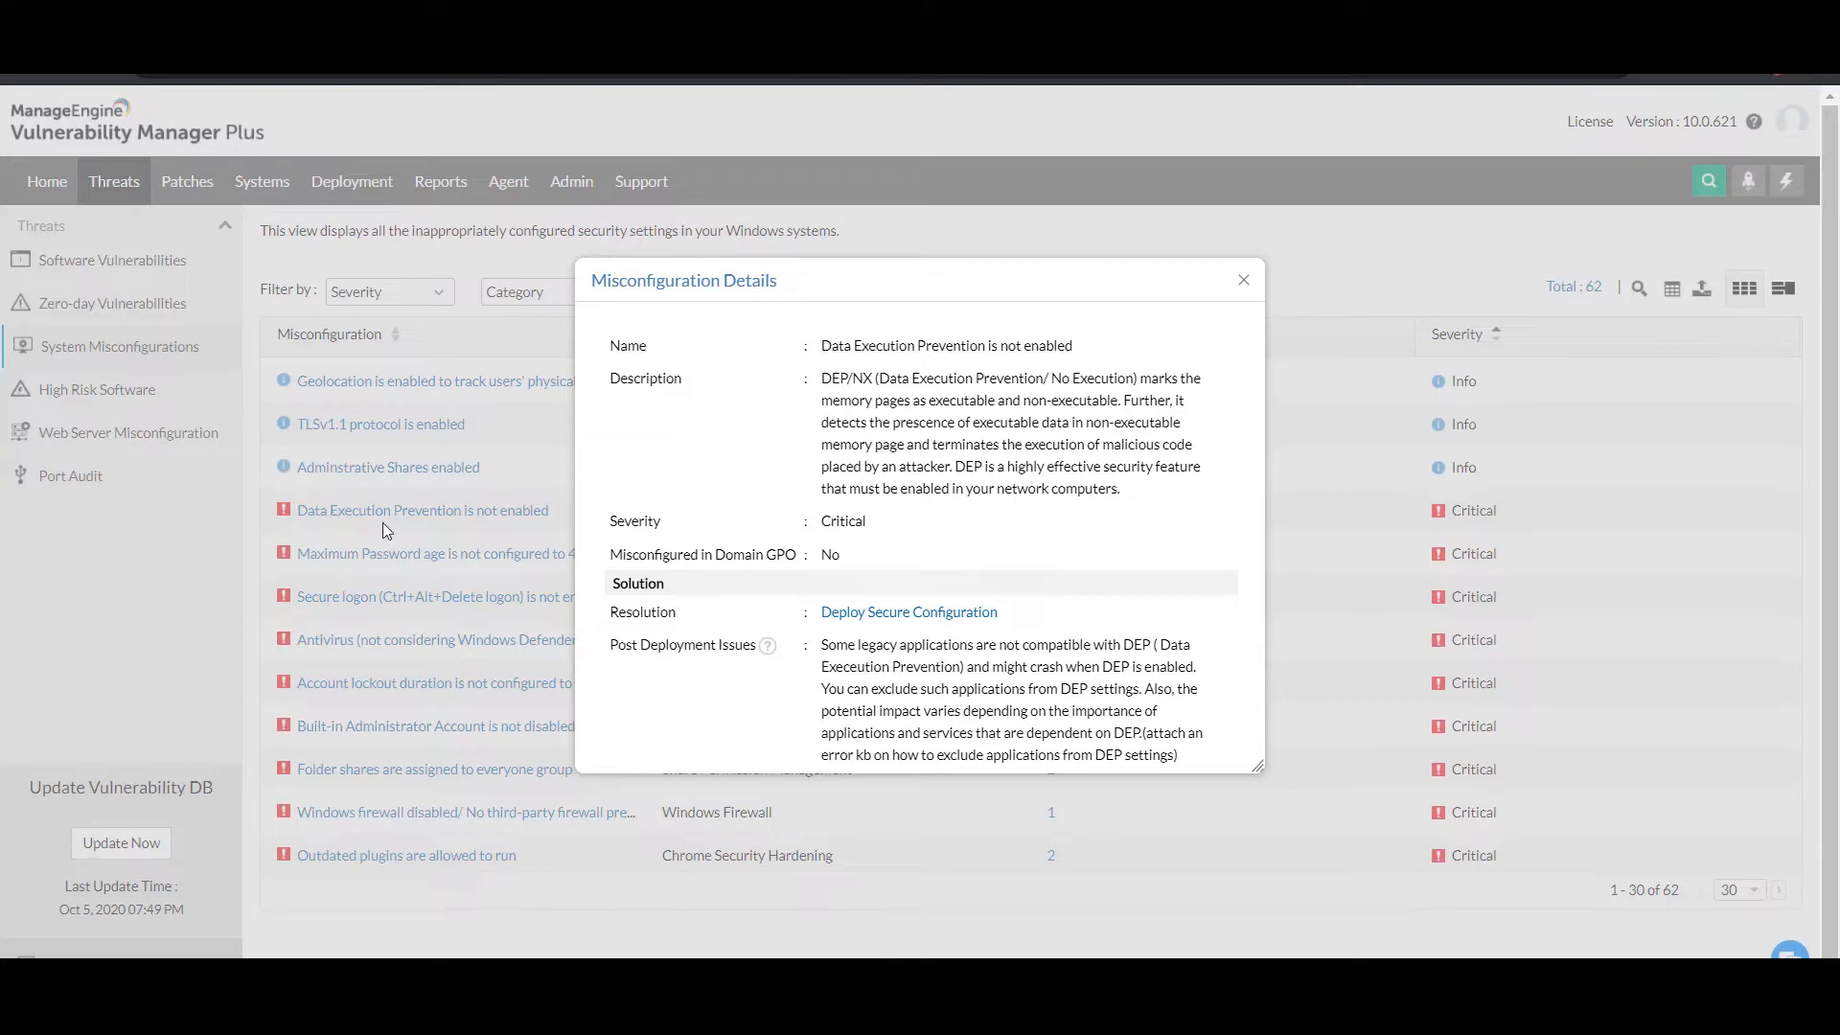
mouse_move(880, 619)
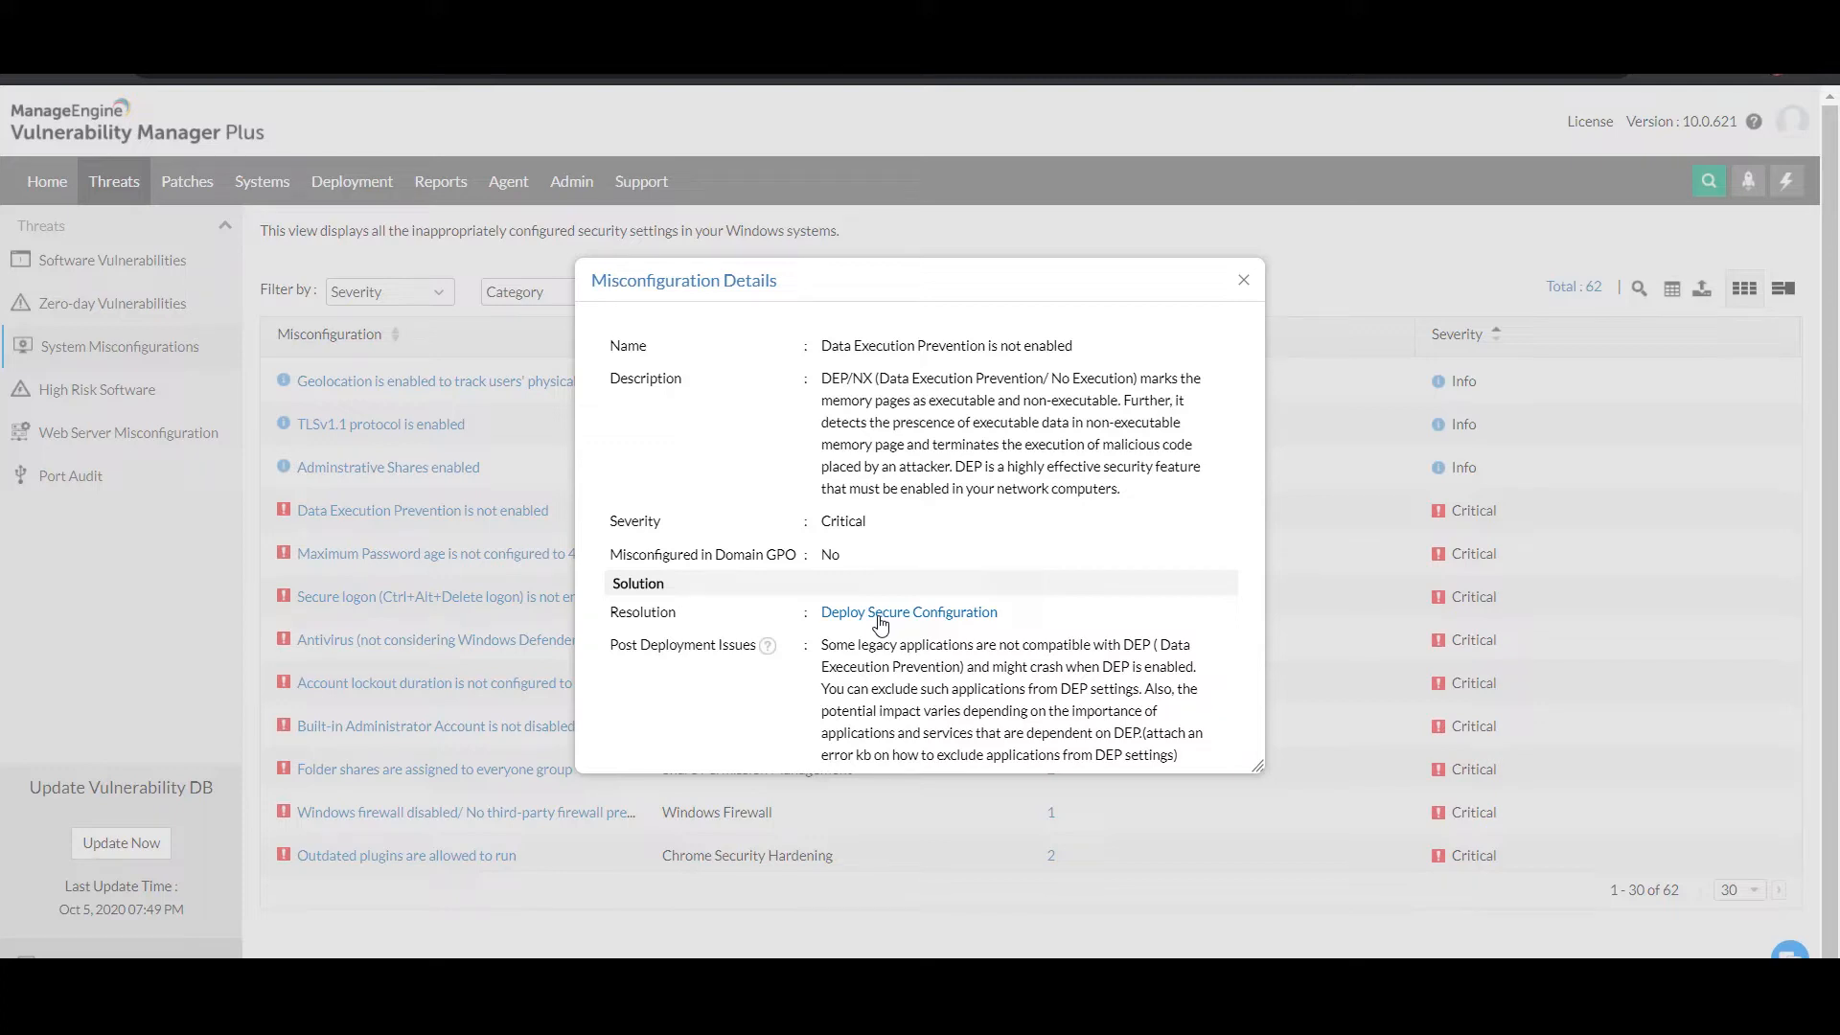
mouse_move(735, 561)
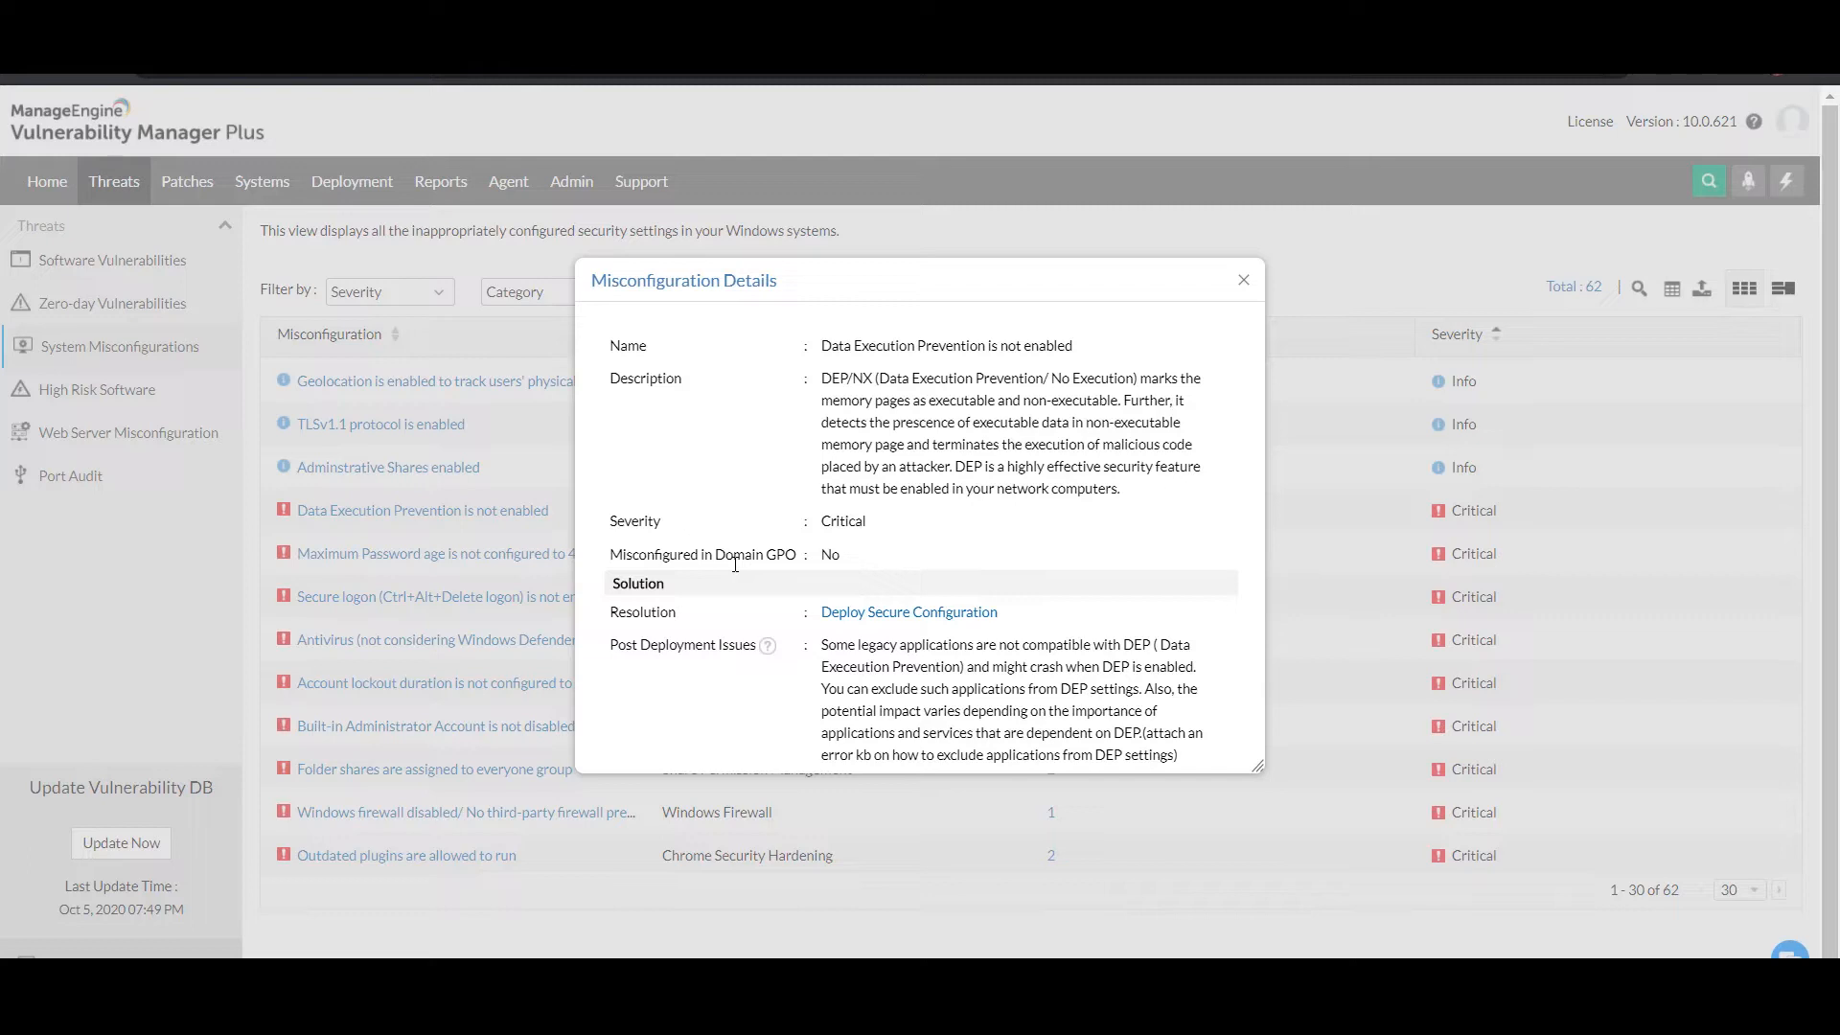
mouse_move(1217, 285)
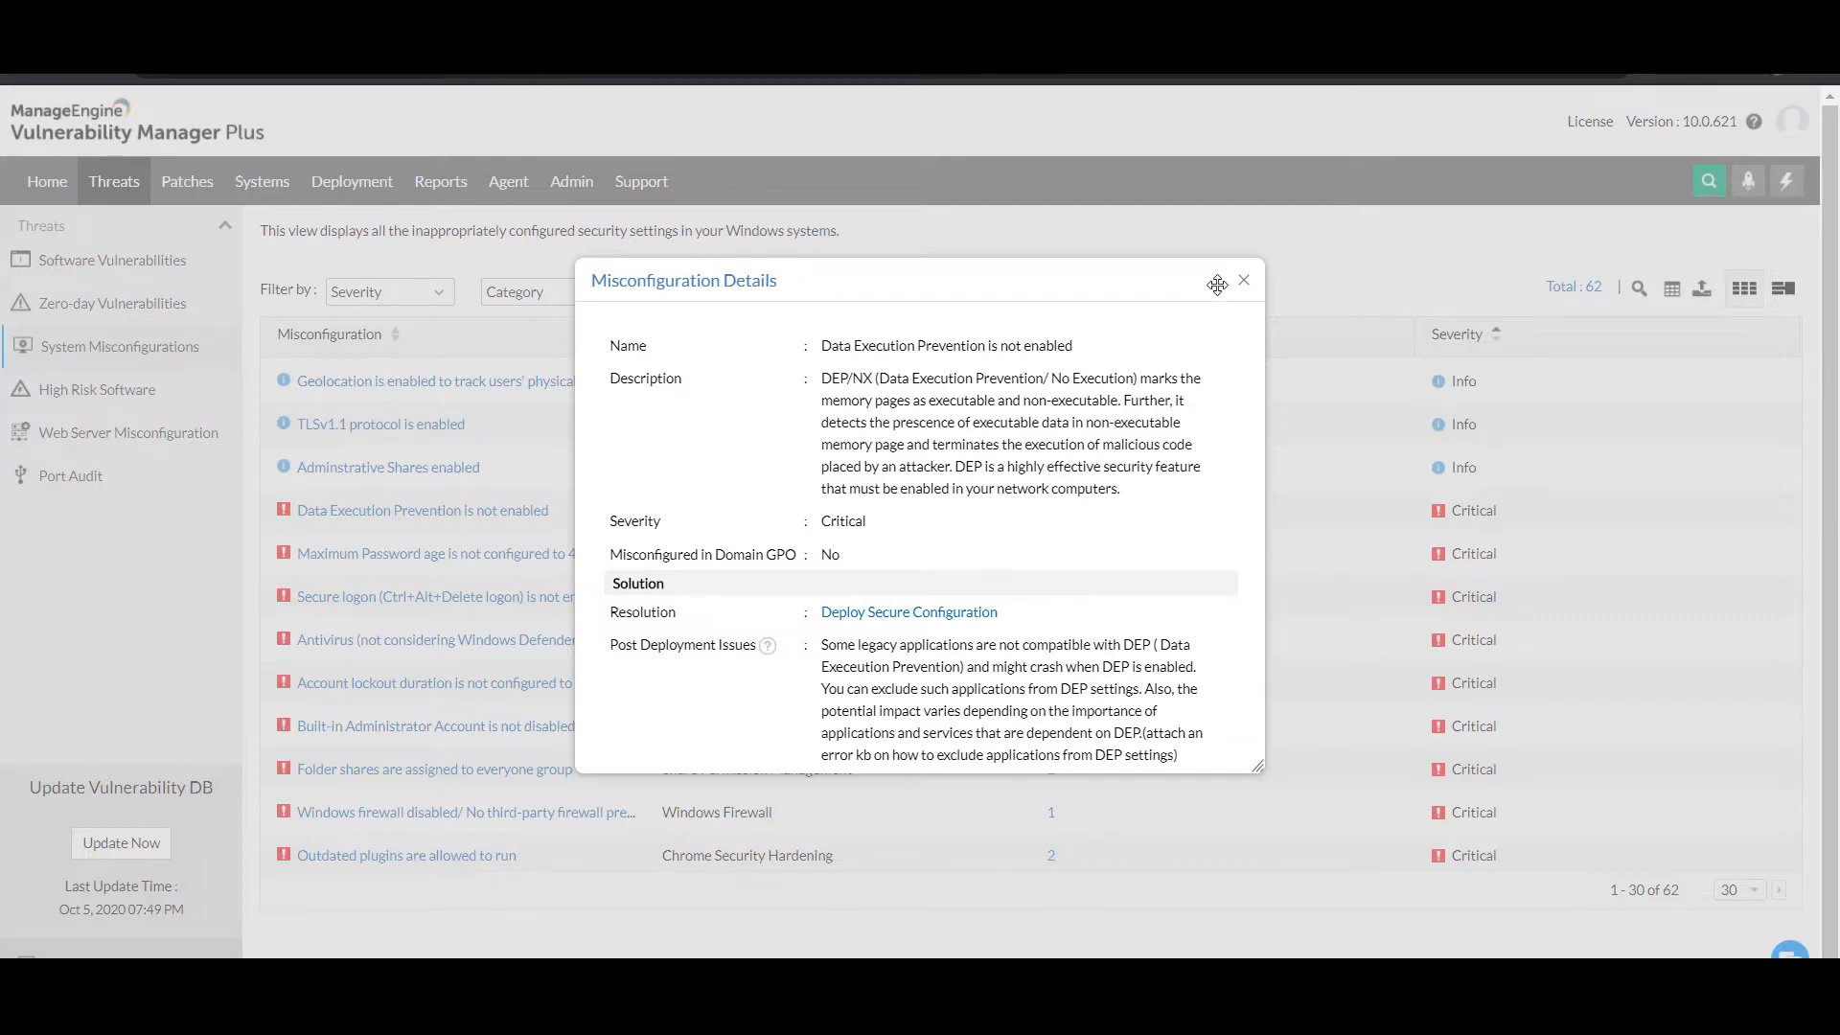
click(1244, 280)
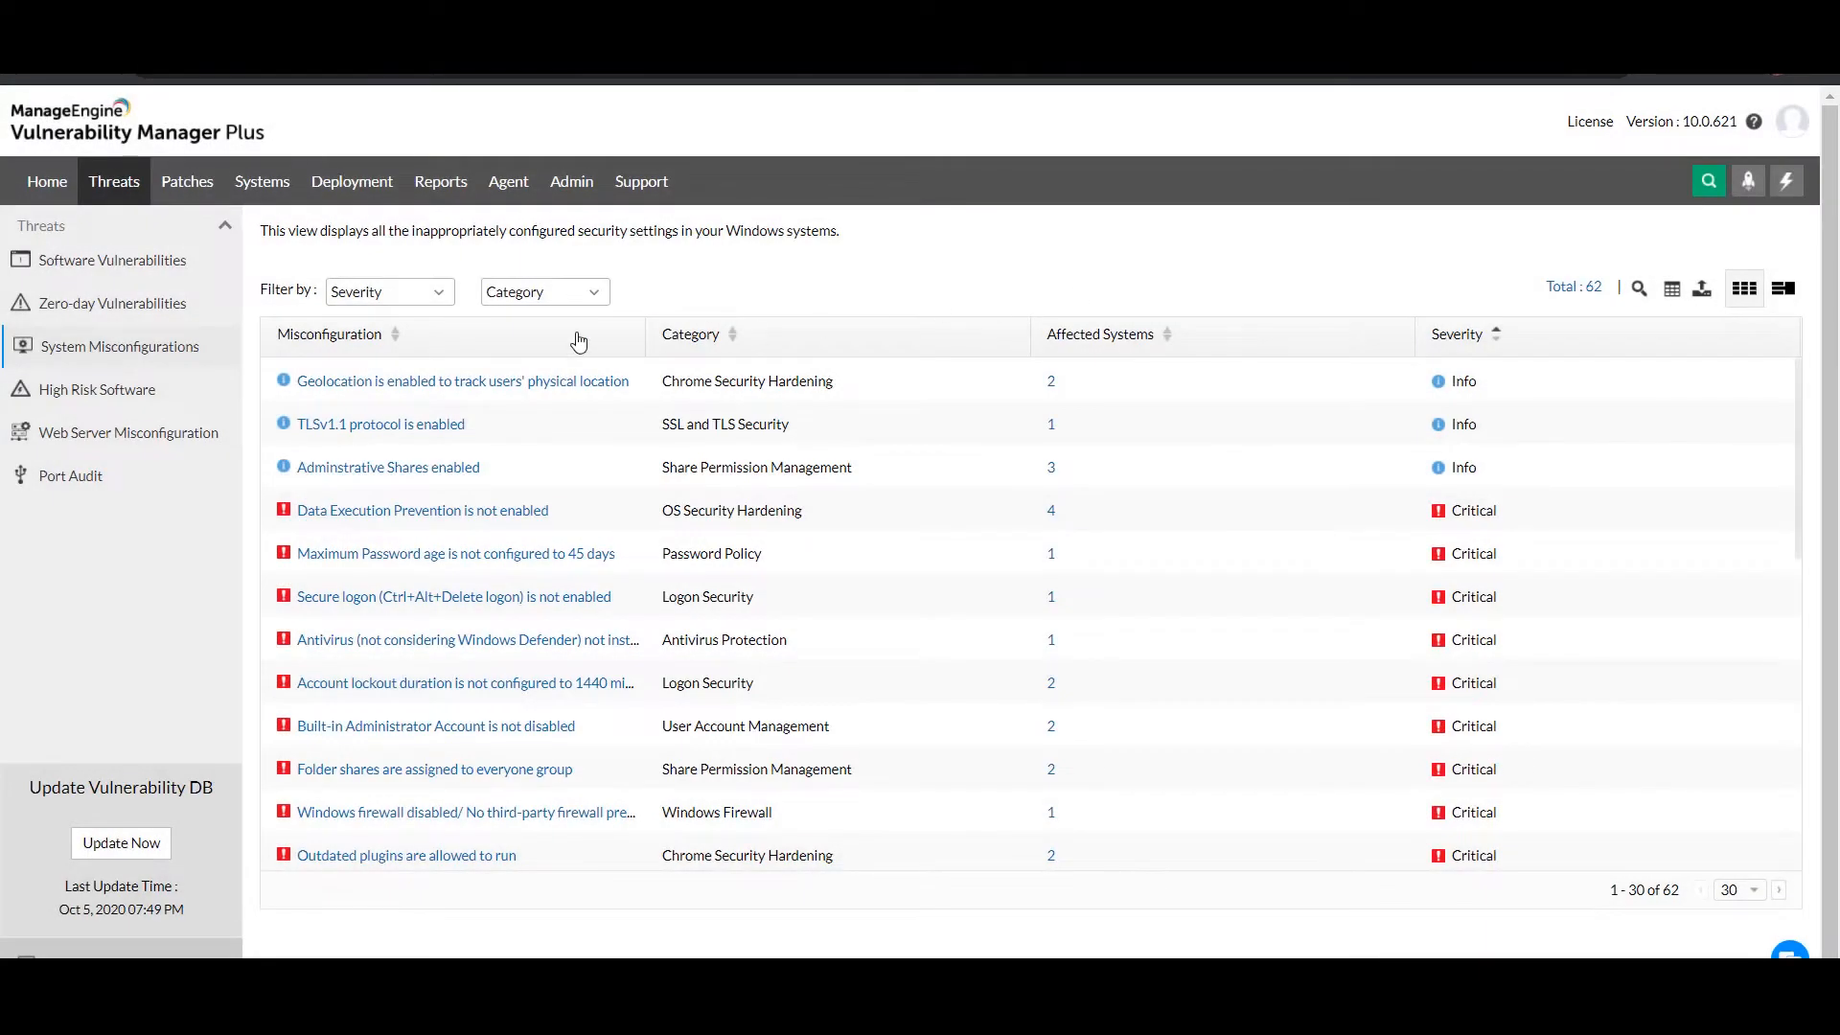
- Check the Severity and Category filters, then group misconfigurations by category
click(389, 291)
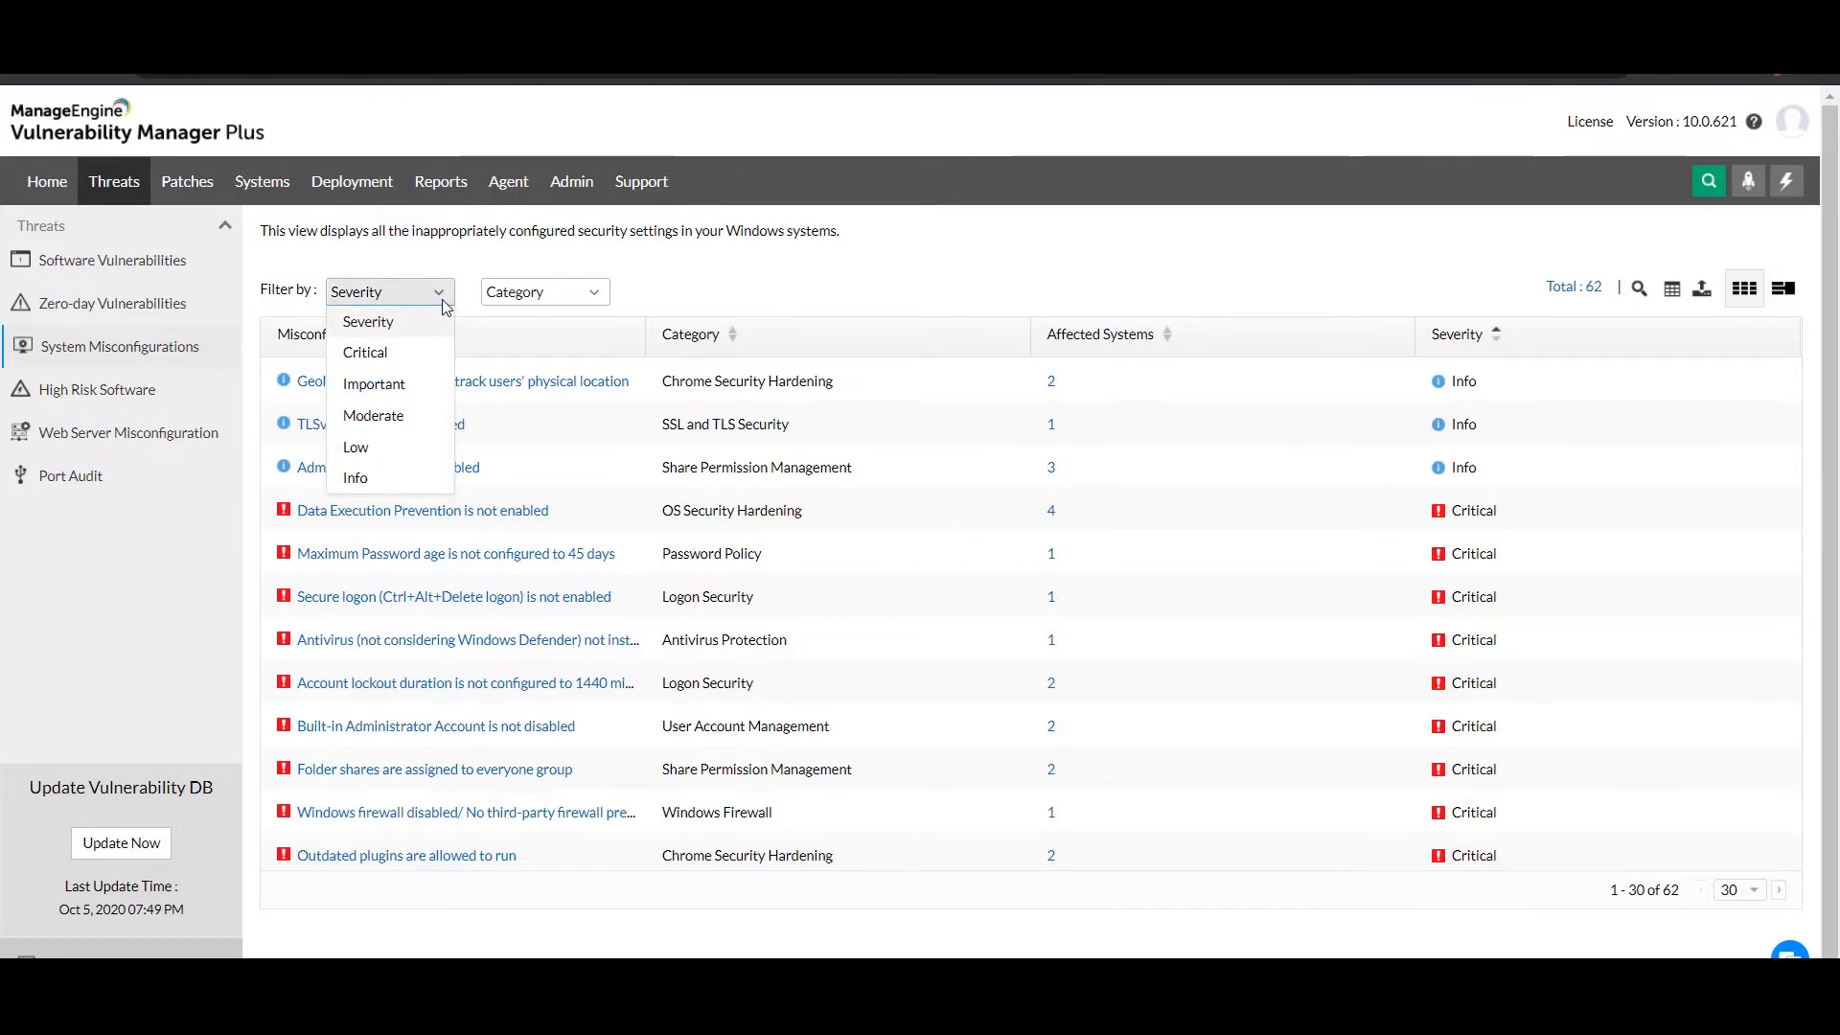
click(544, 291)
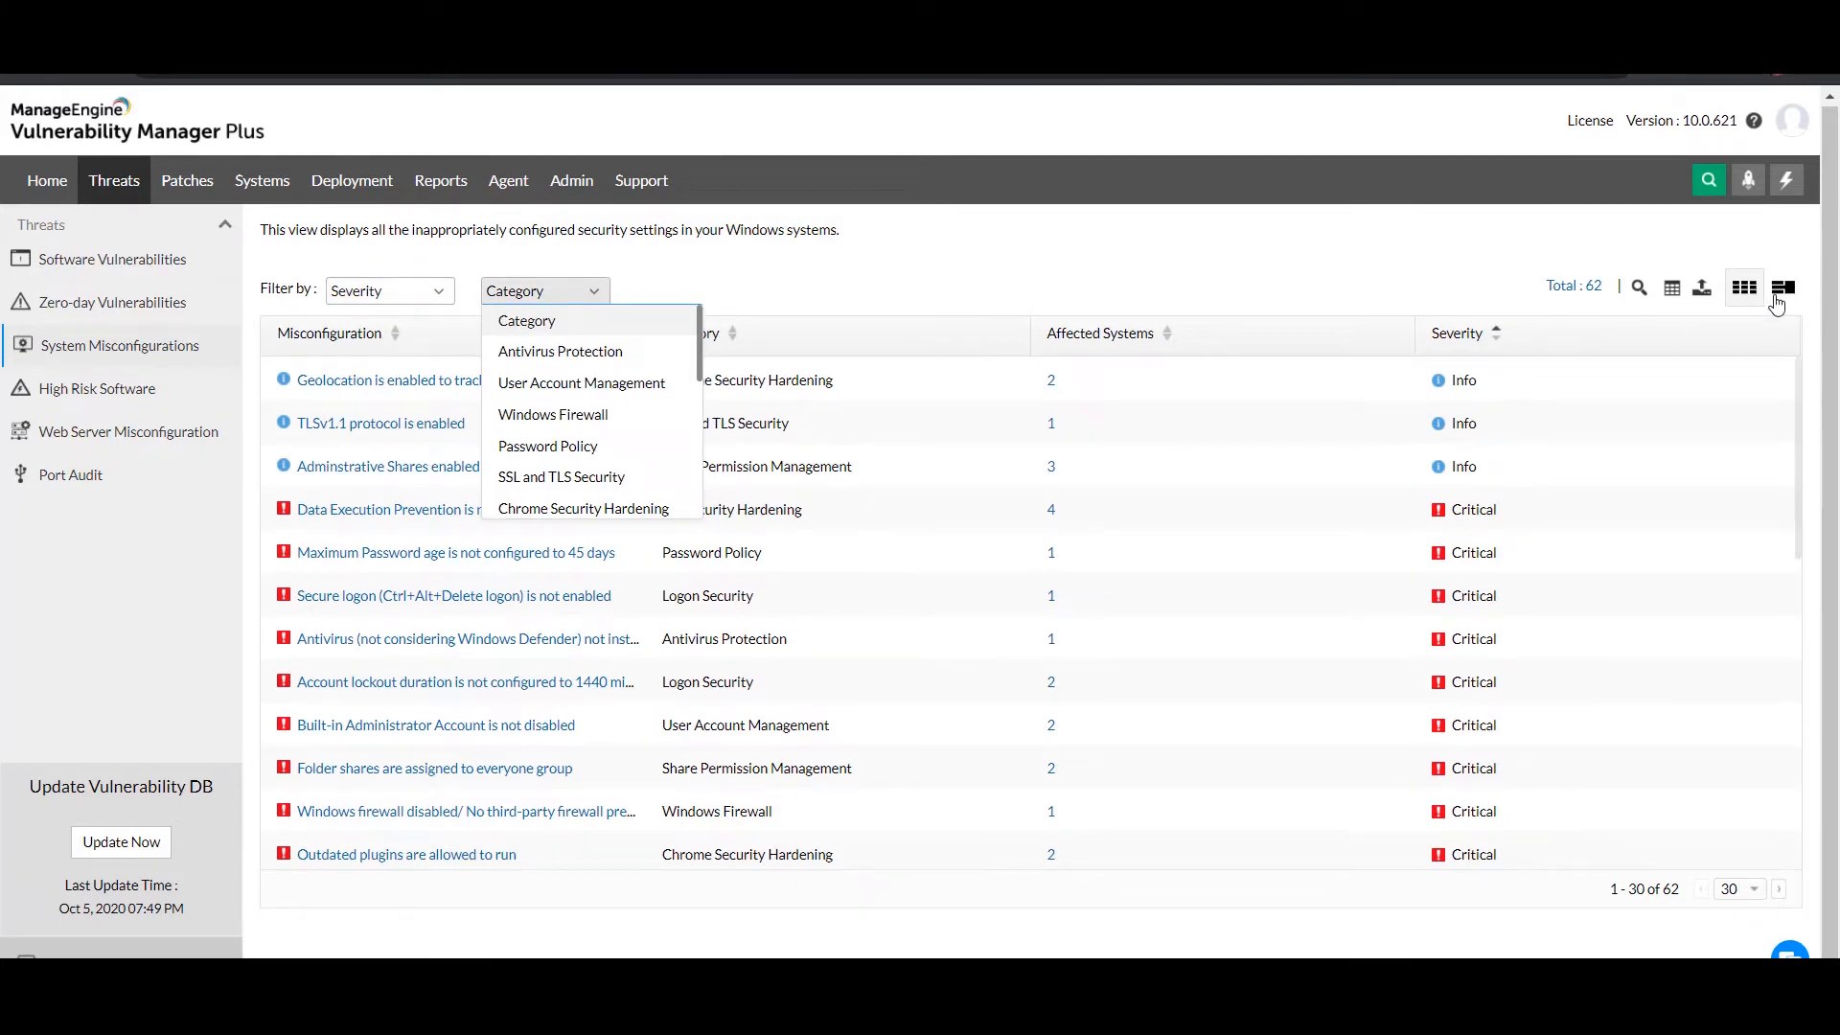
click(1783, 286)
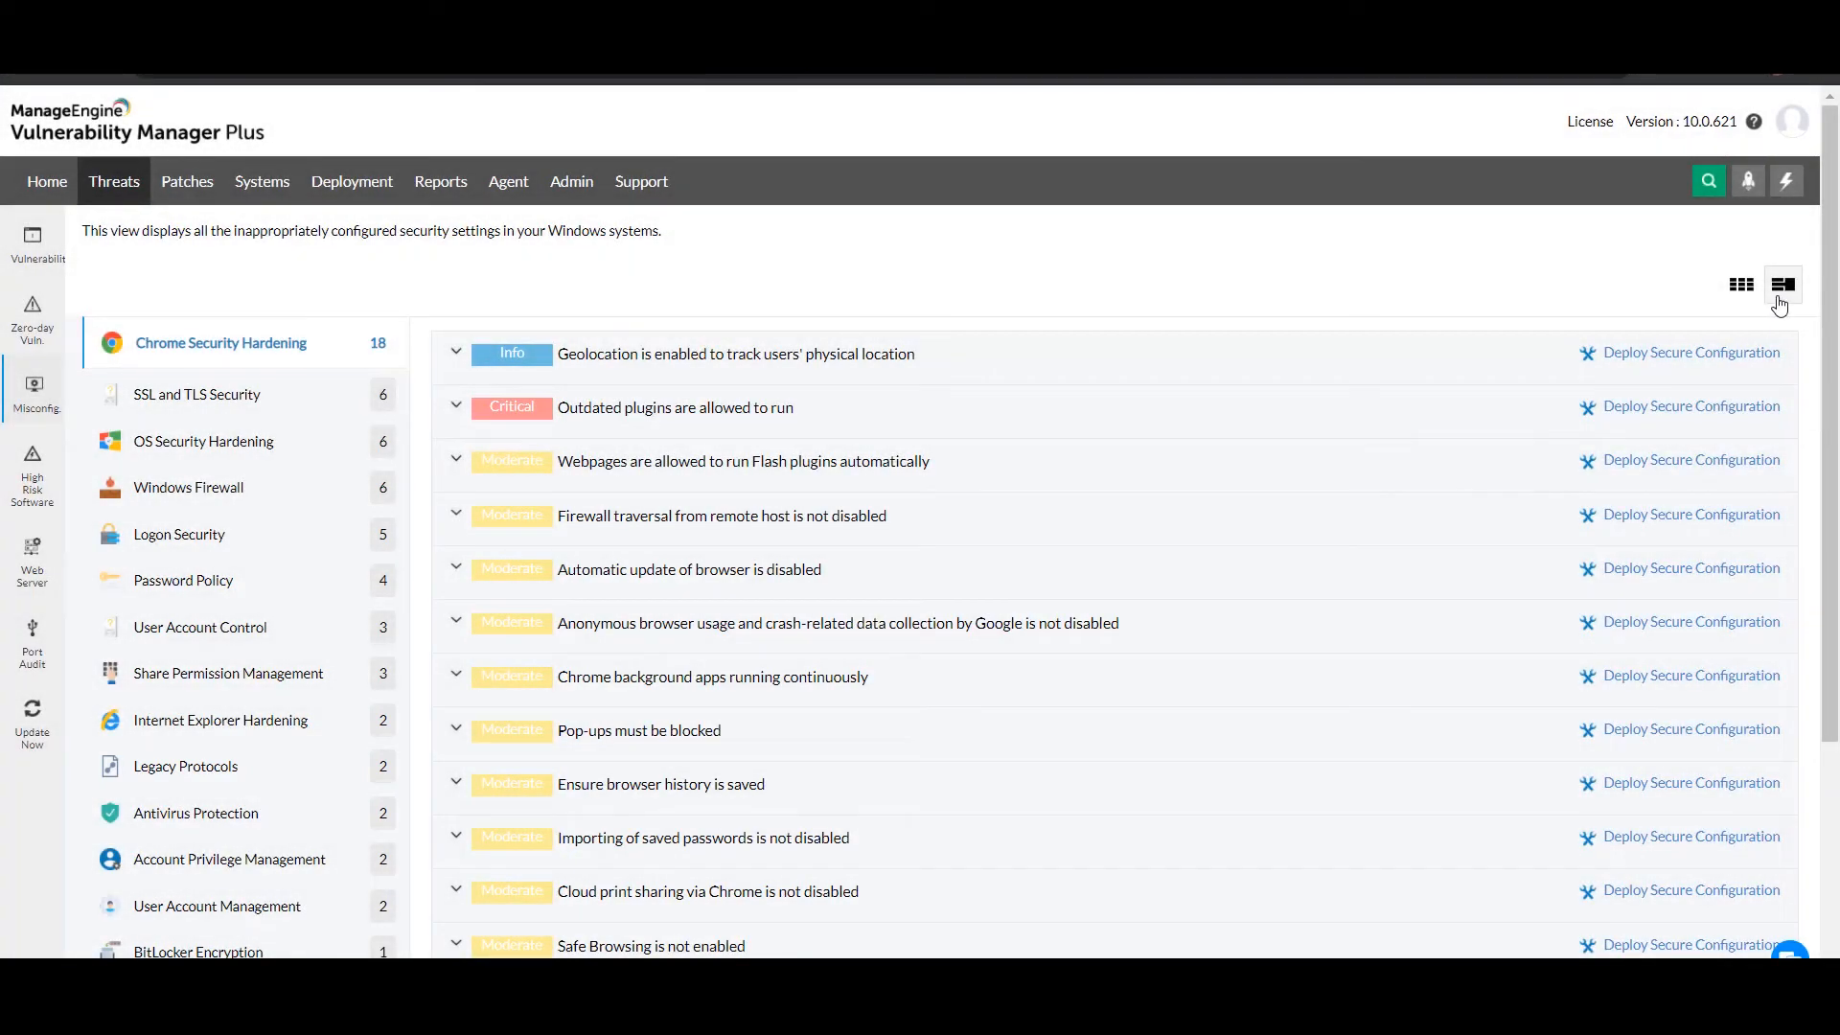
mouse_move(1277, 416)
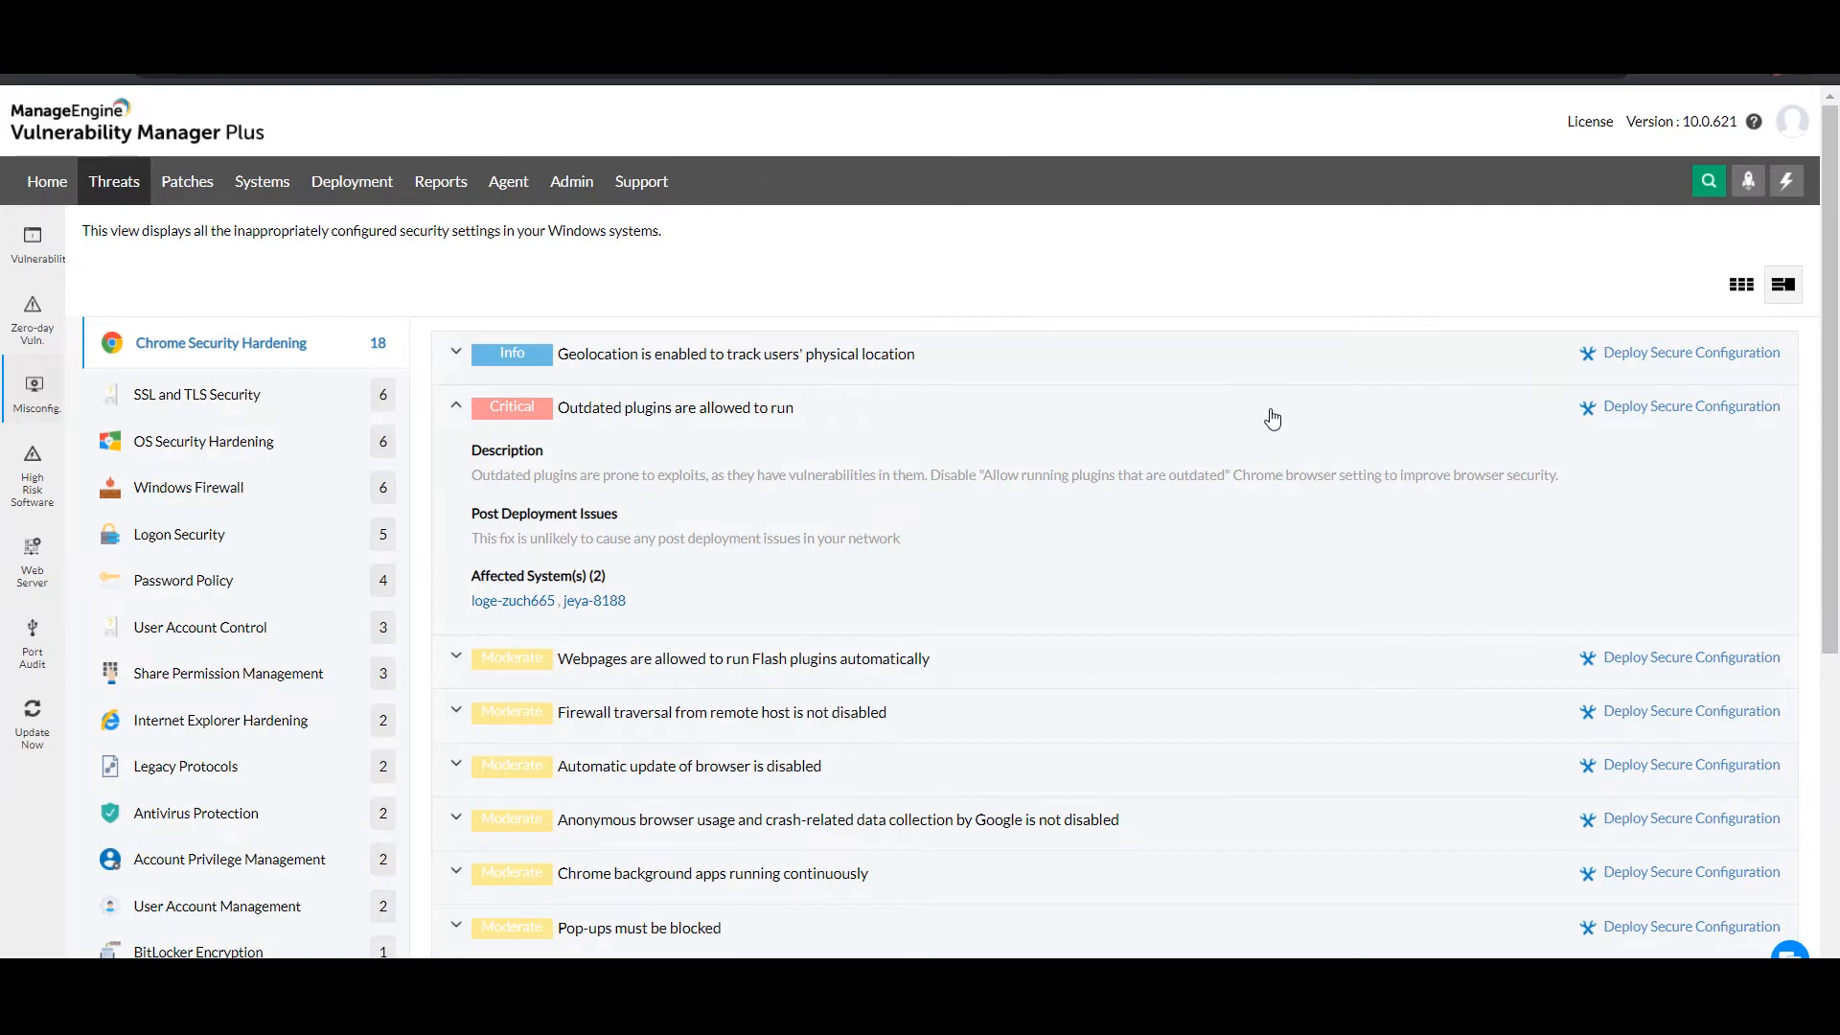
mouse_move(560, 170)
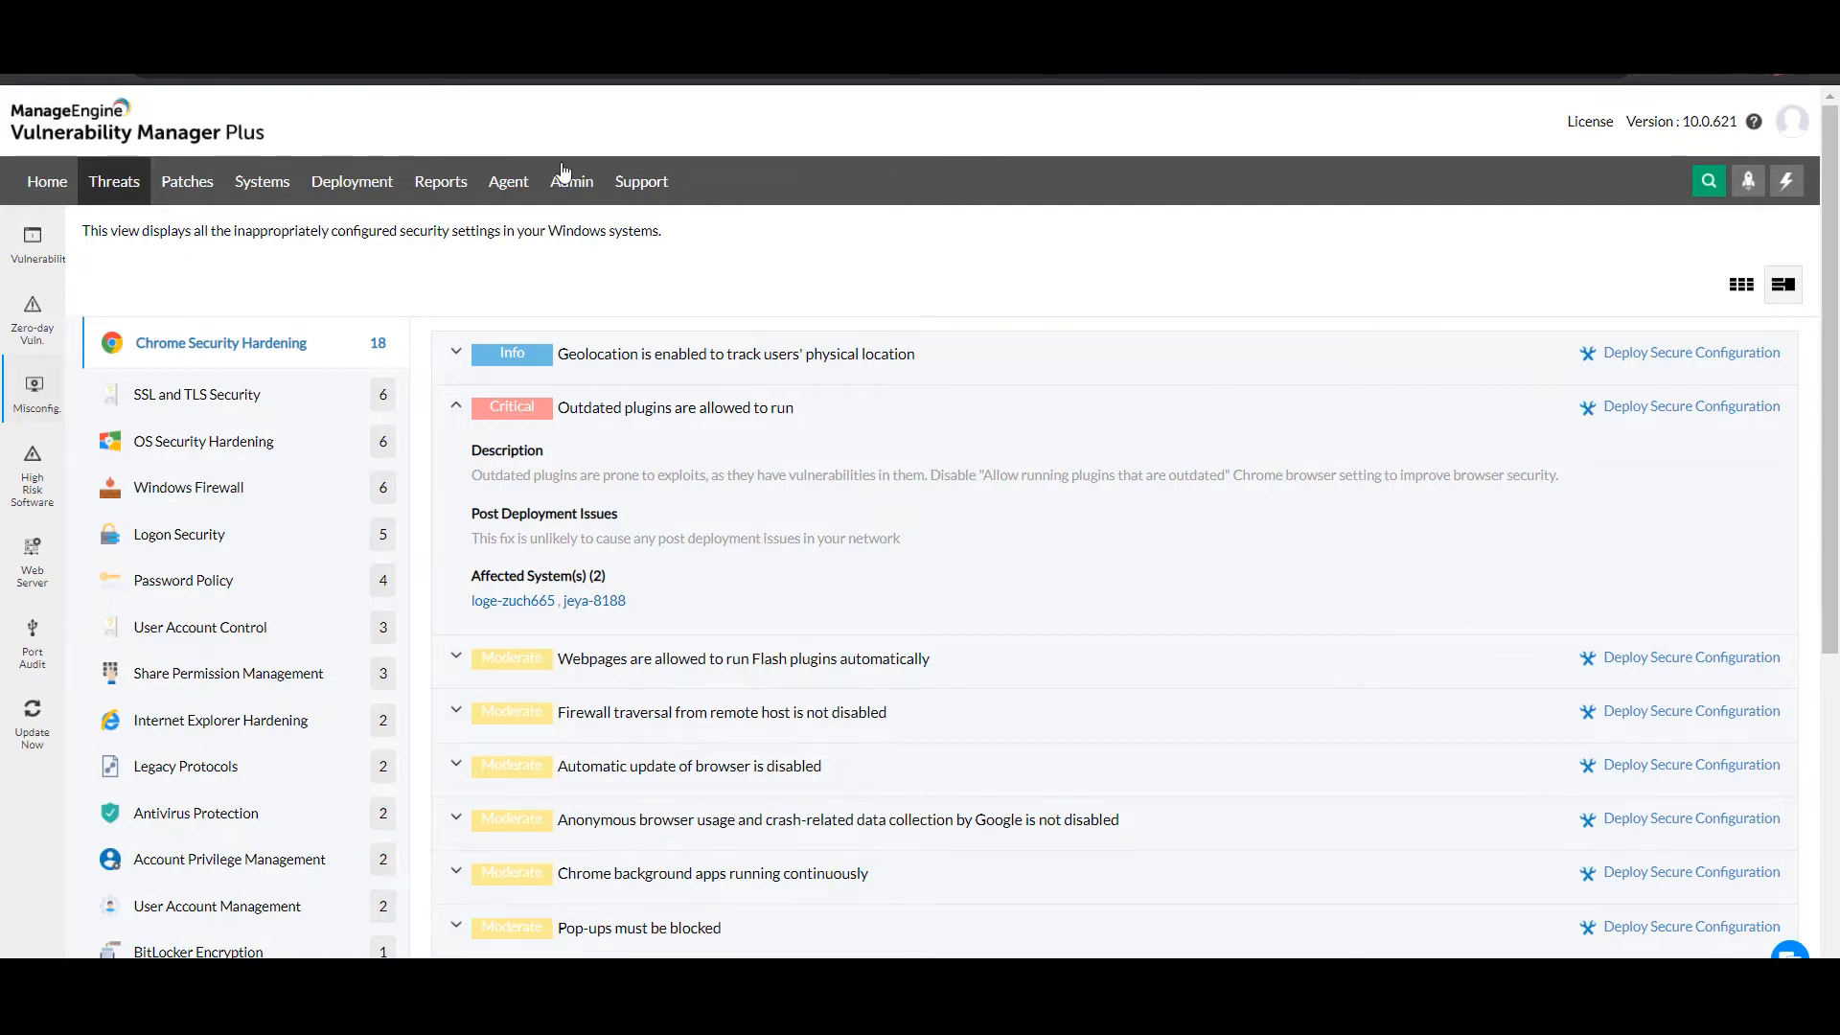
- Go to the Deployment section, which shows no patch configurations
click(352, 181)
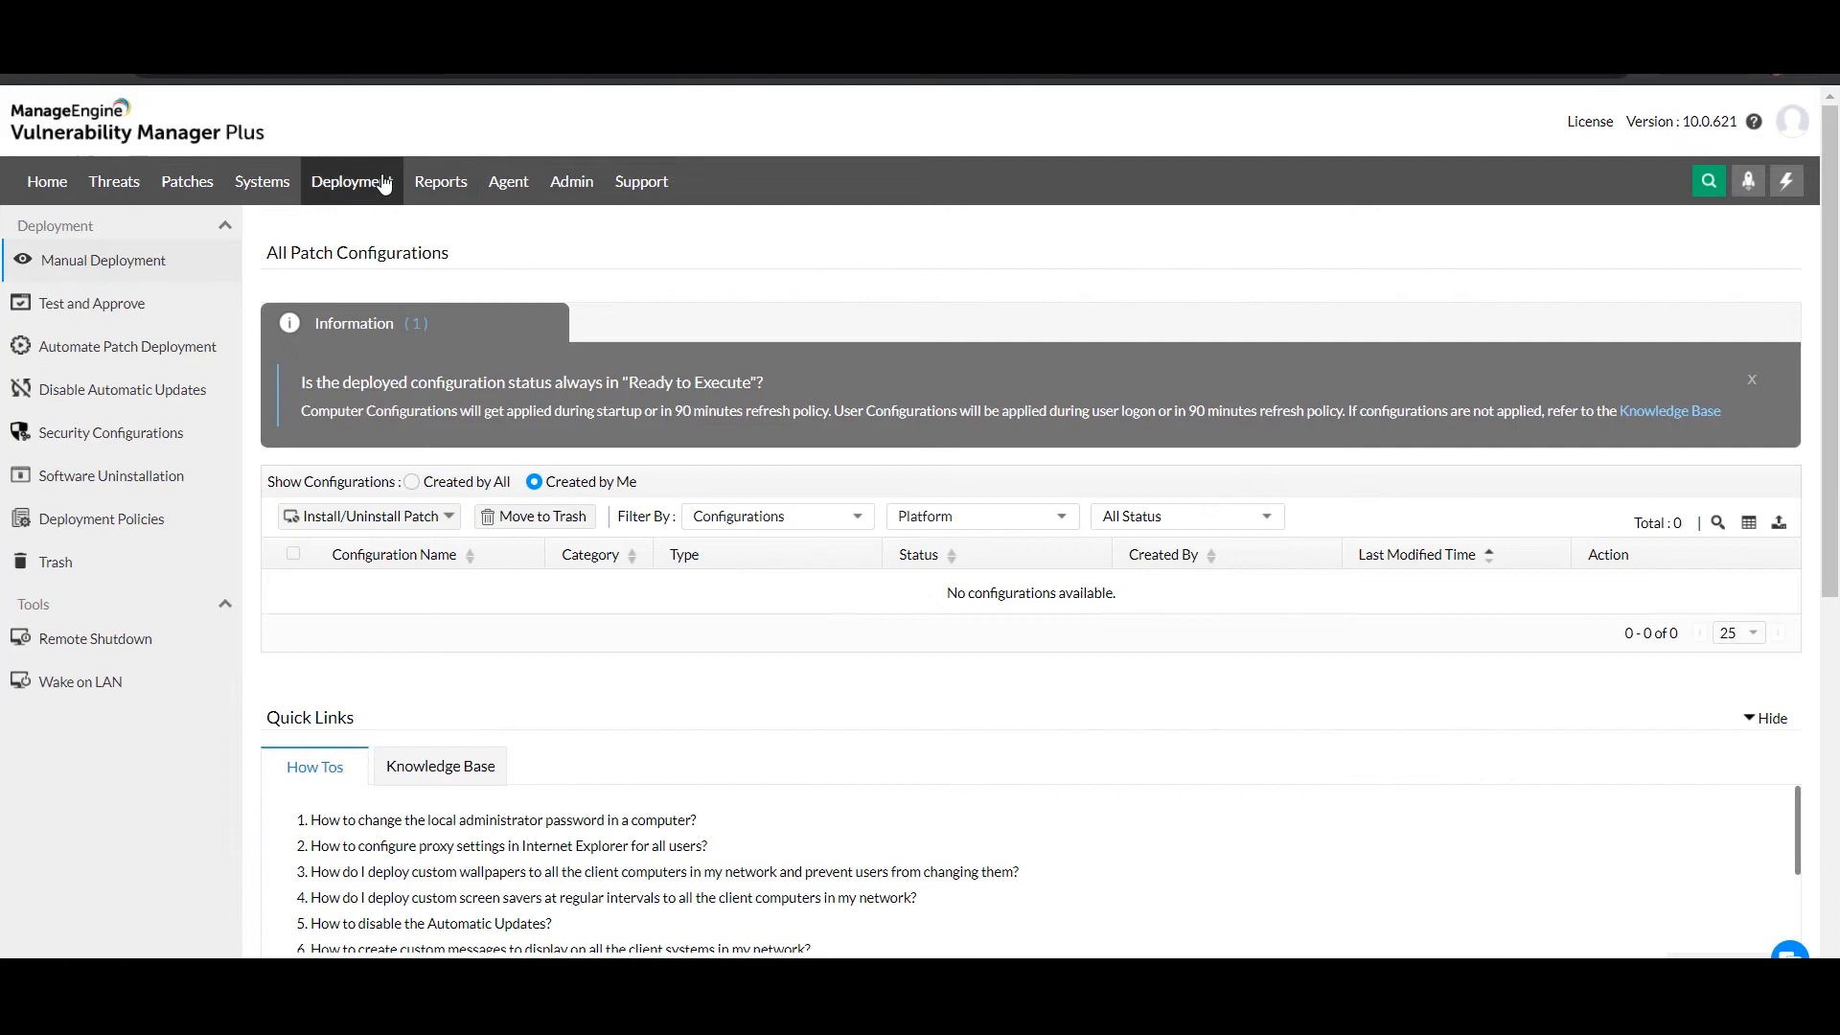
- View deployed security configuration statuses, then return to the Home dashboard
click(111, 432)
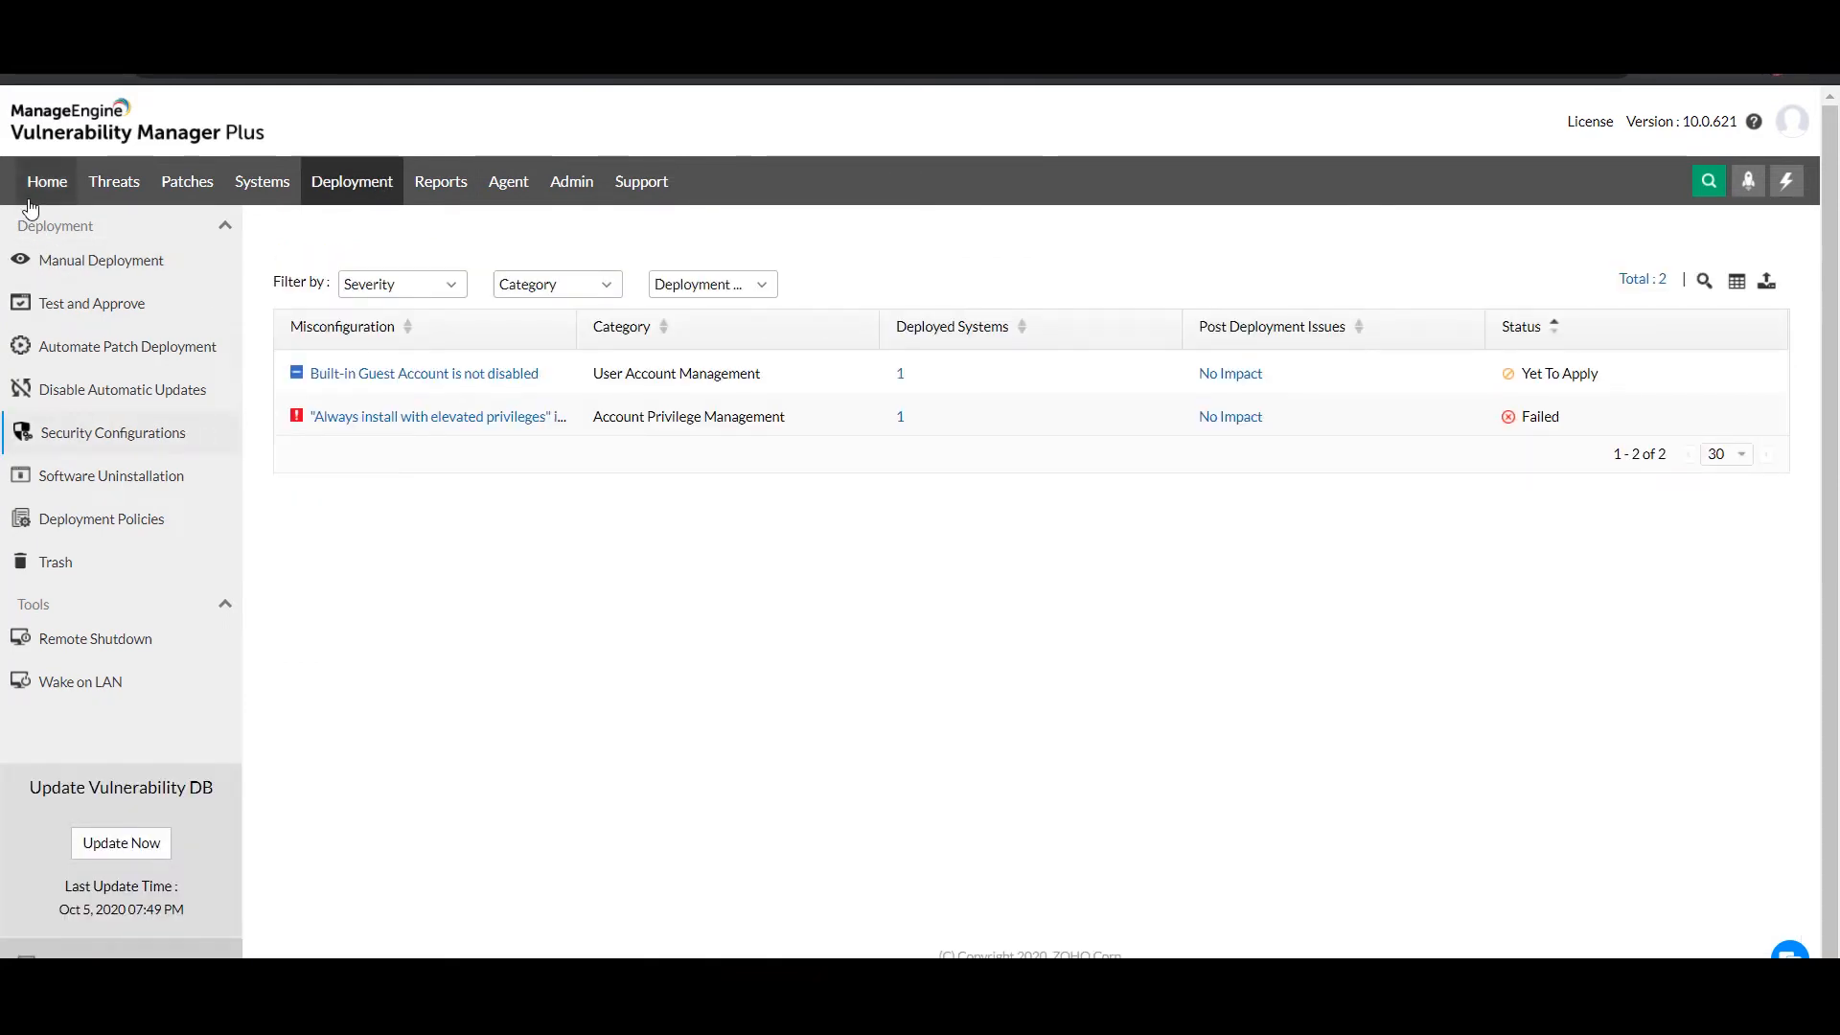
click(47, 181)
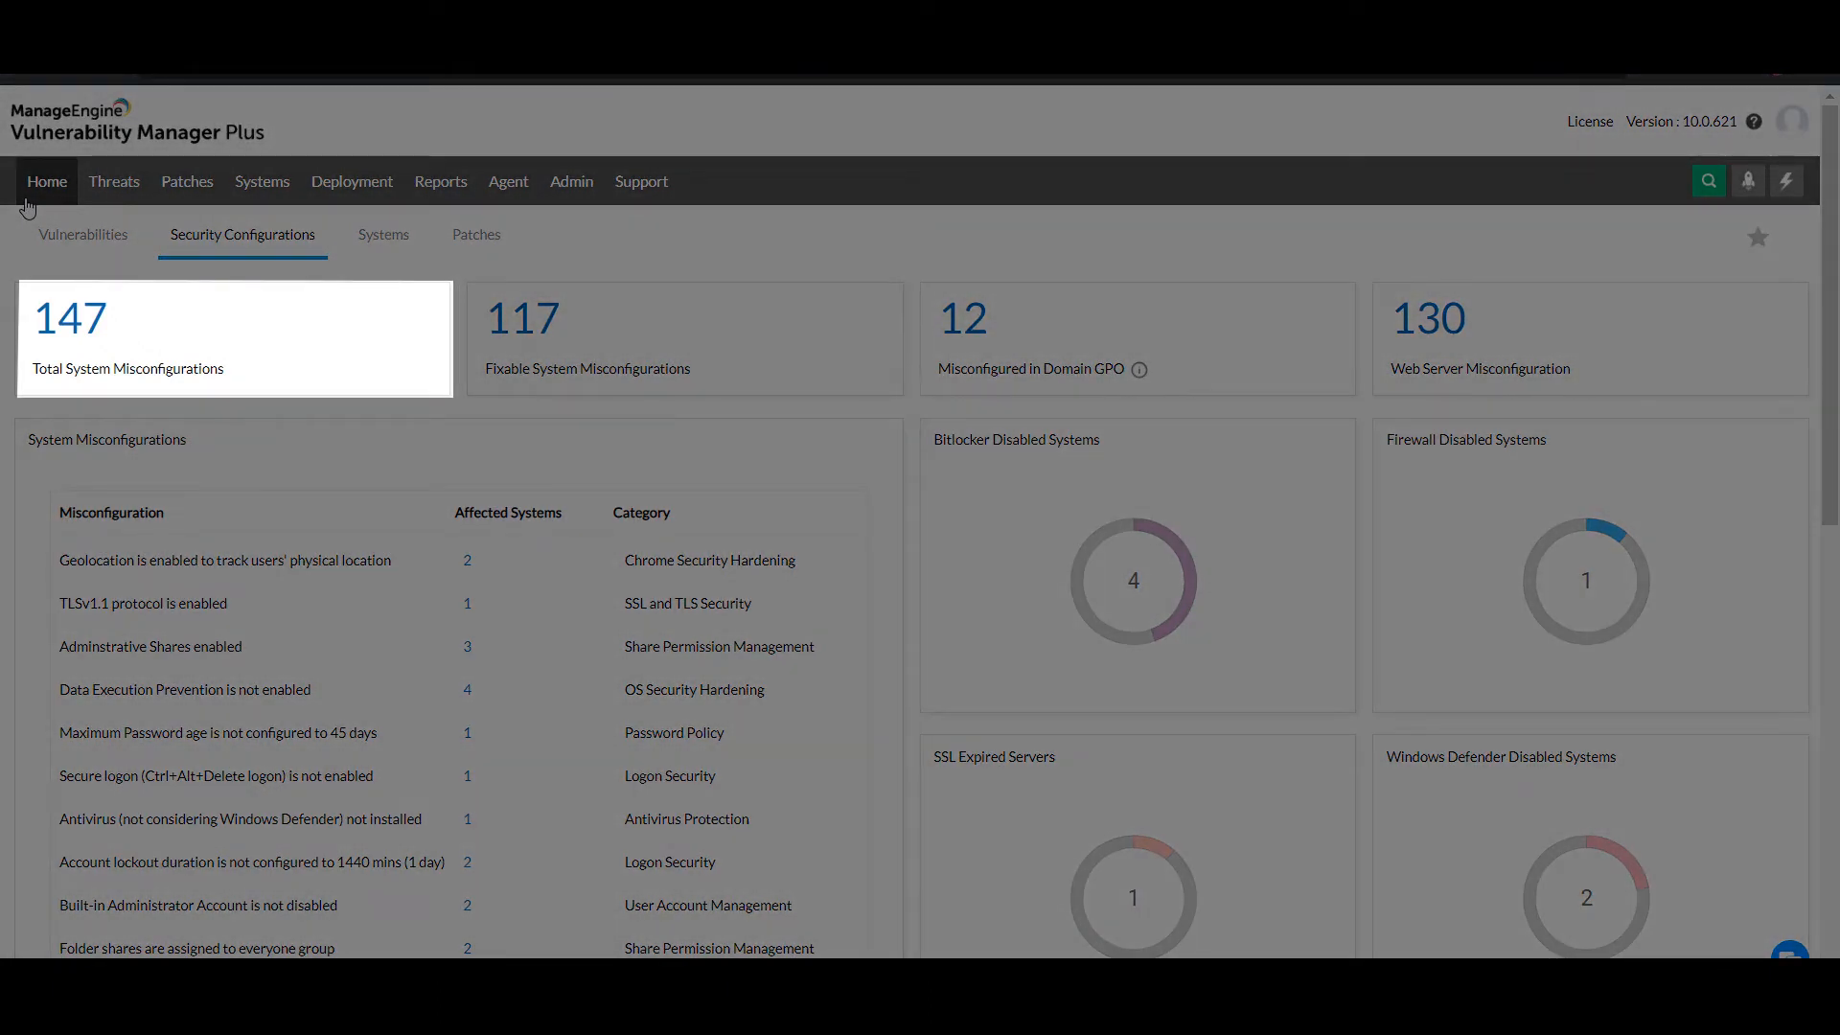
- Scroll the dashboard to the Web Server Misconfiguration and Web Server Summary widgets
click(685, 339)
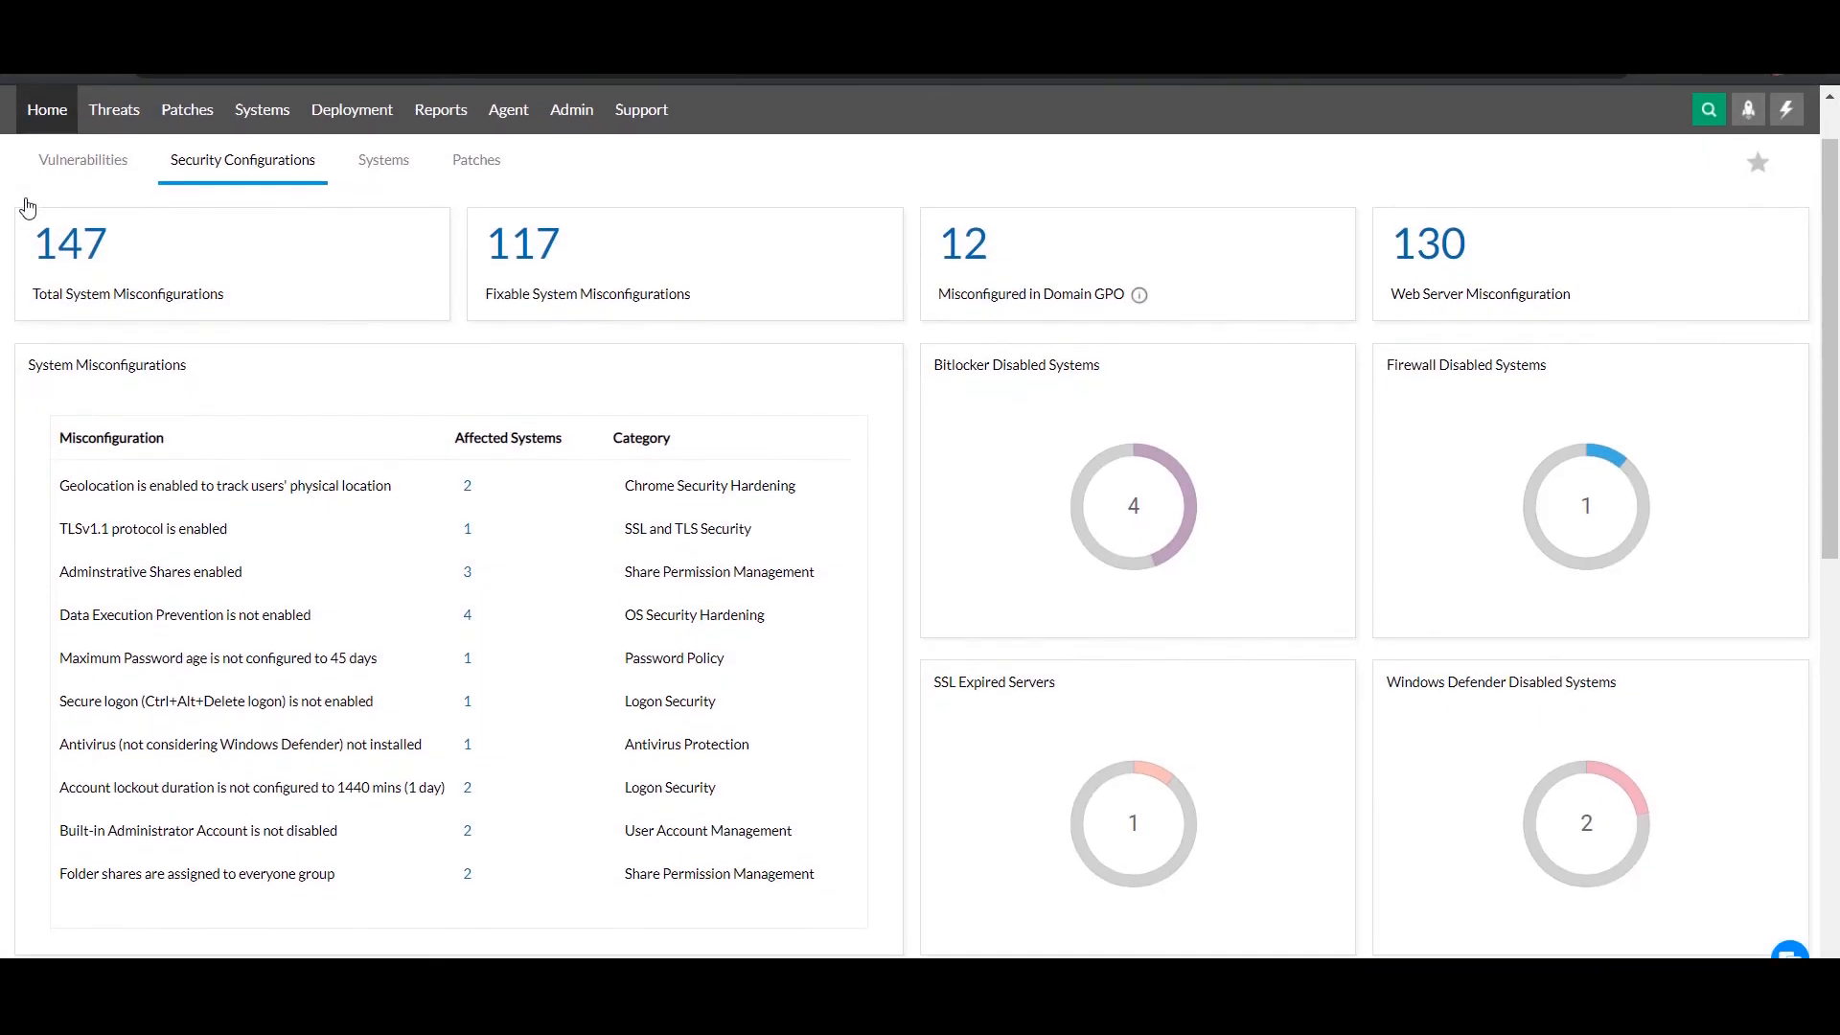
scroll(down, 3)
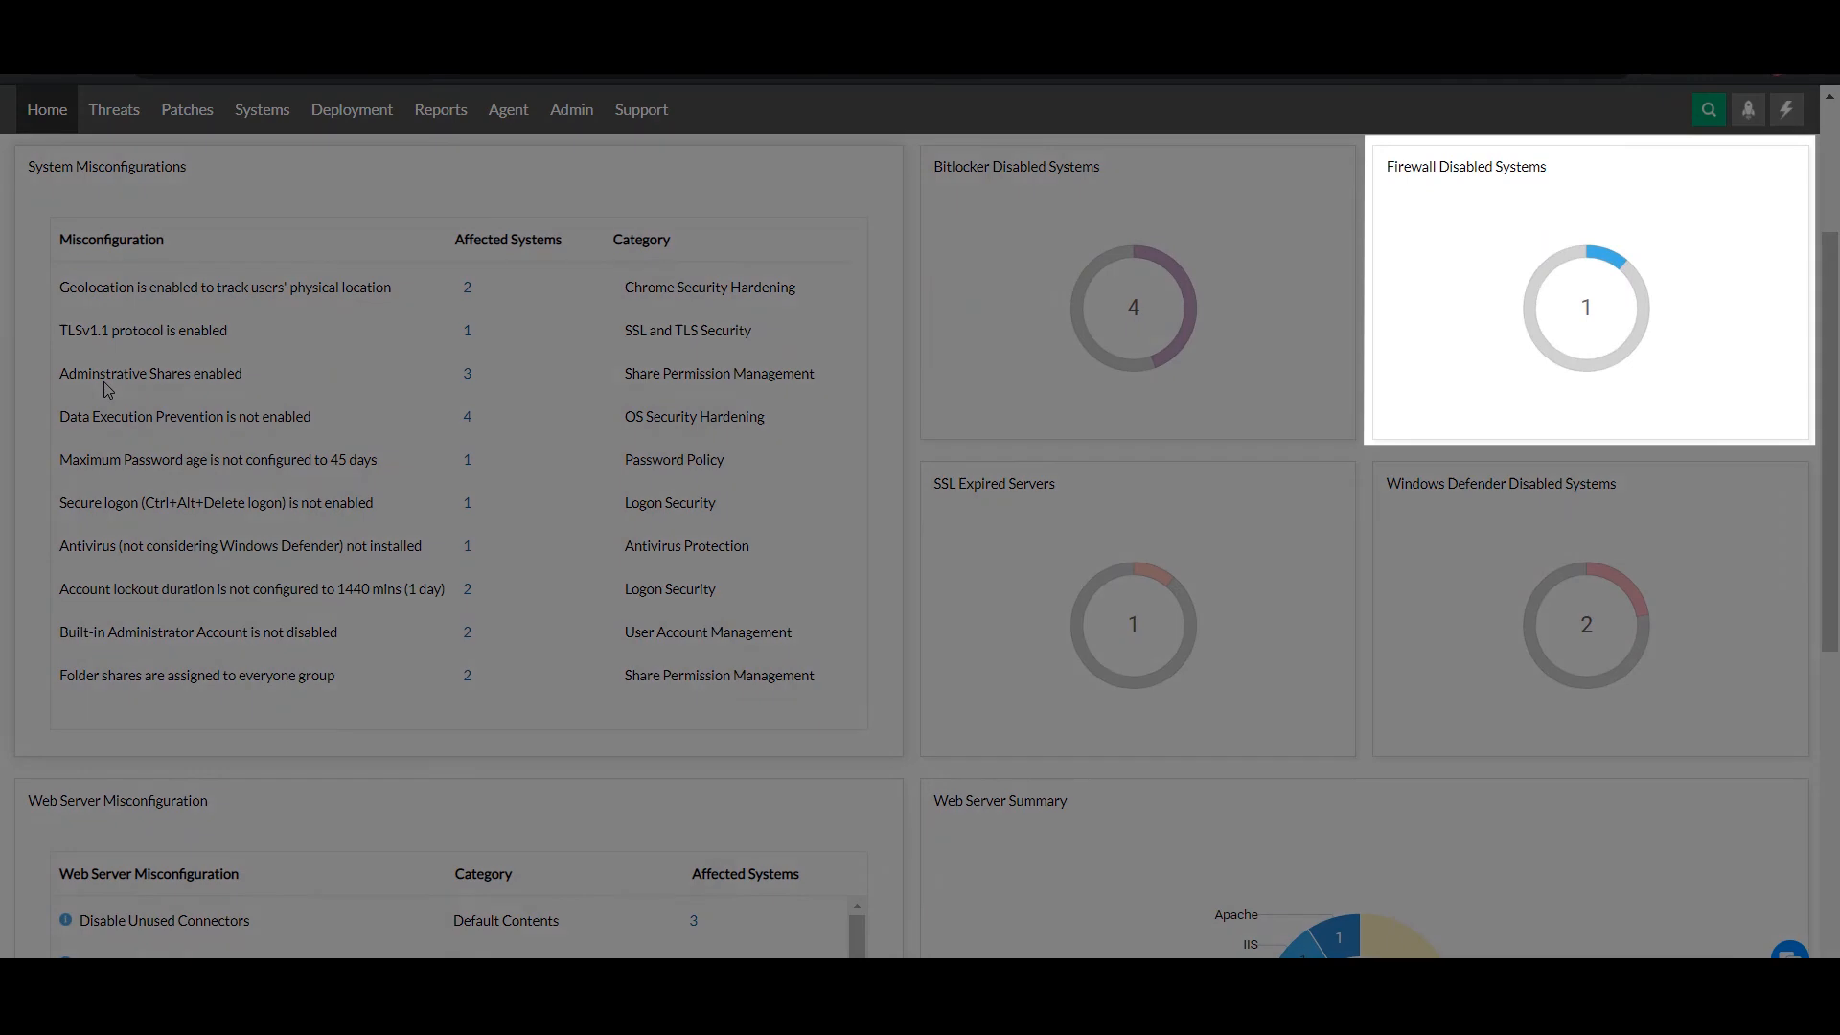
mouse_move(1133, 625)
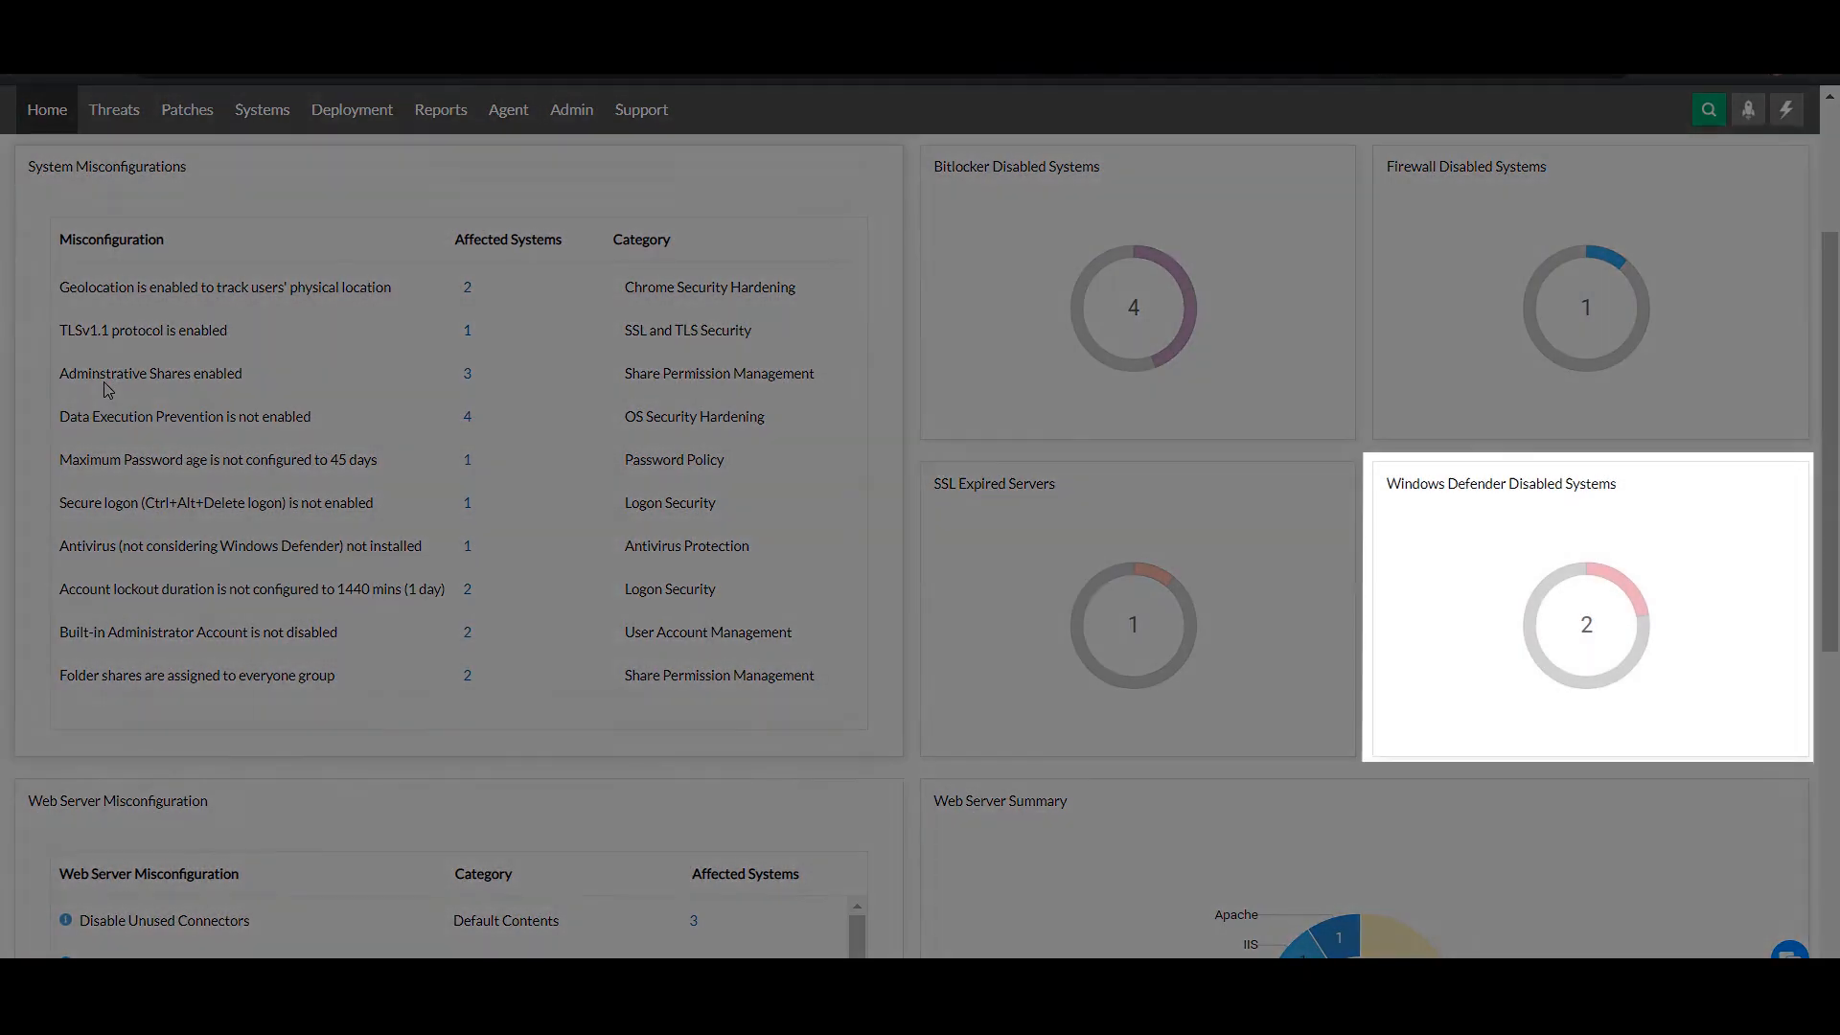
scroll(down, 3)
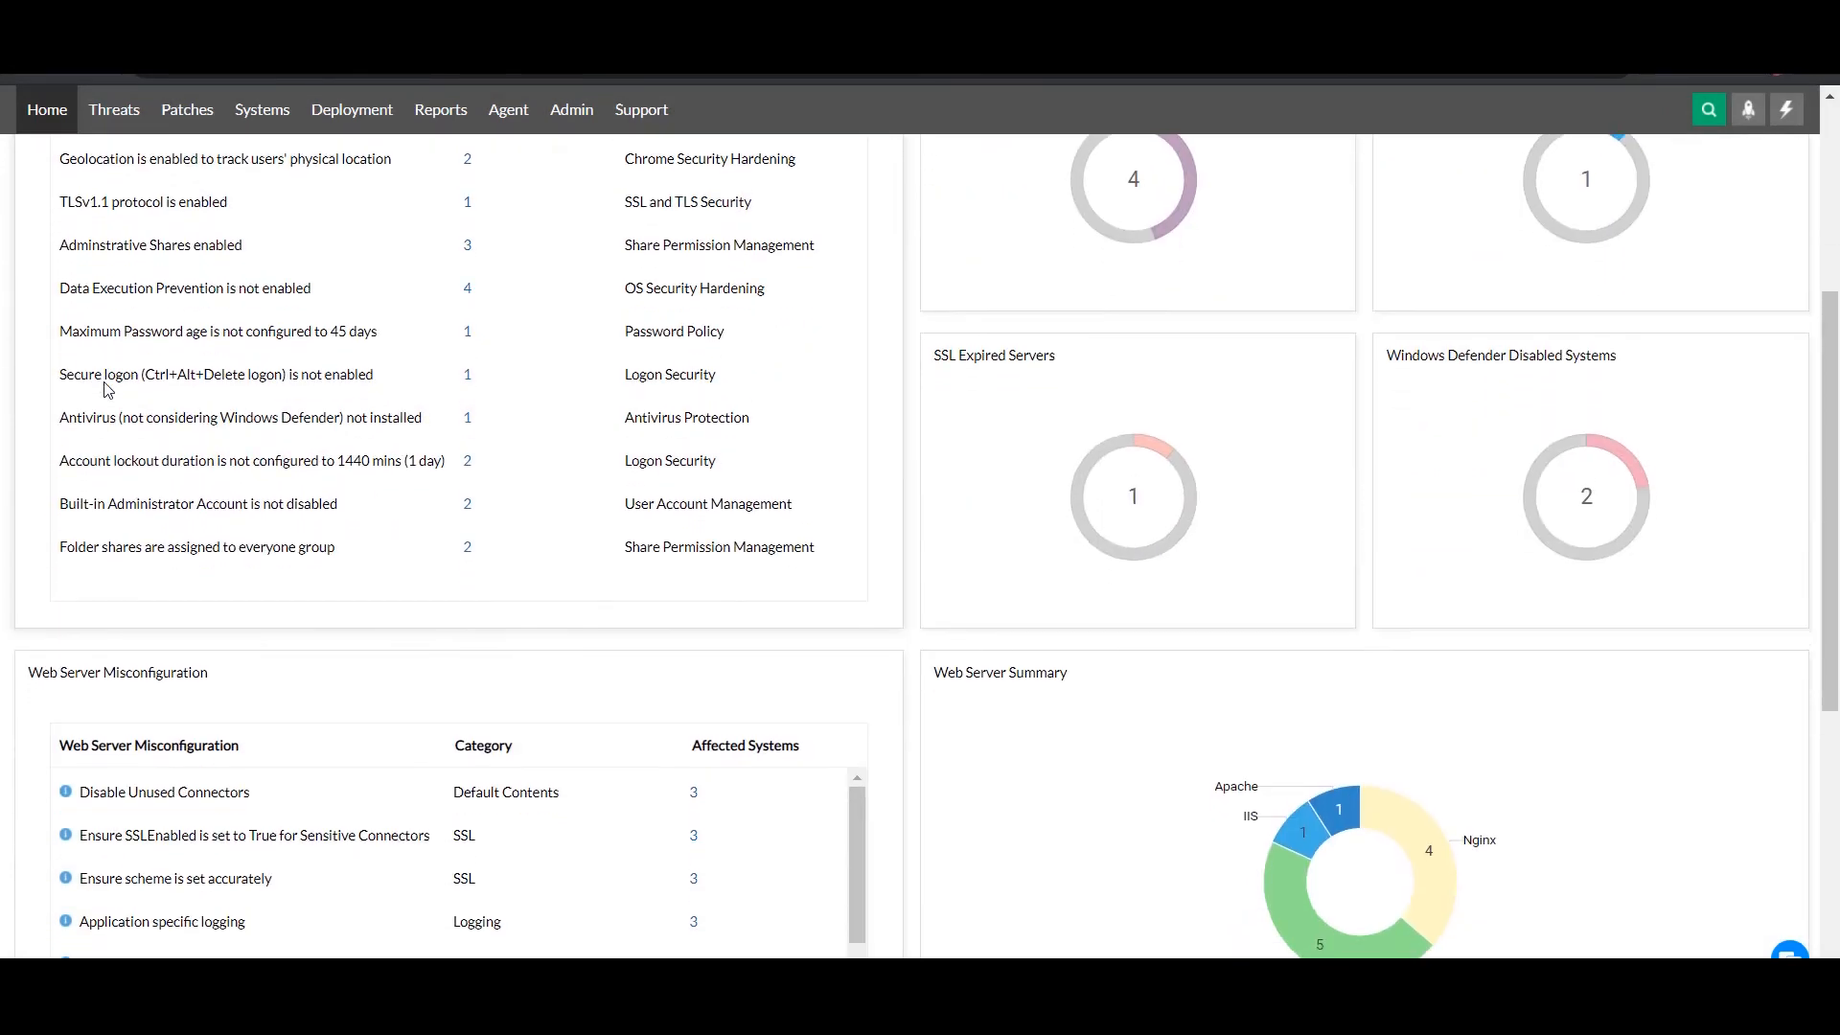
scroll(down, 3)
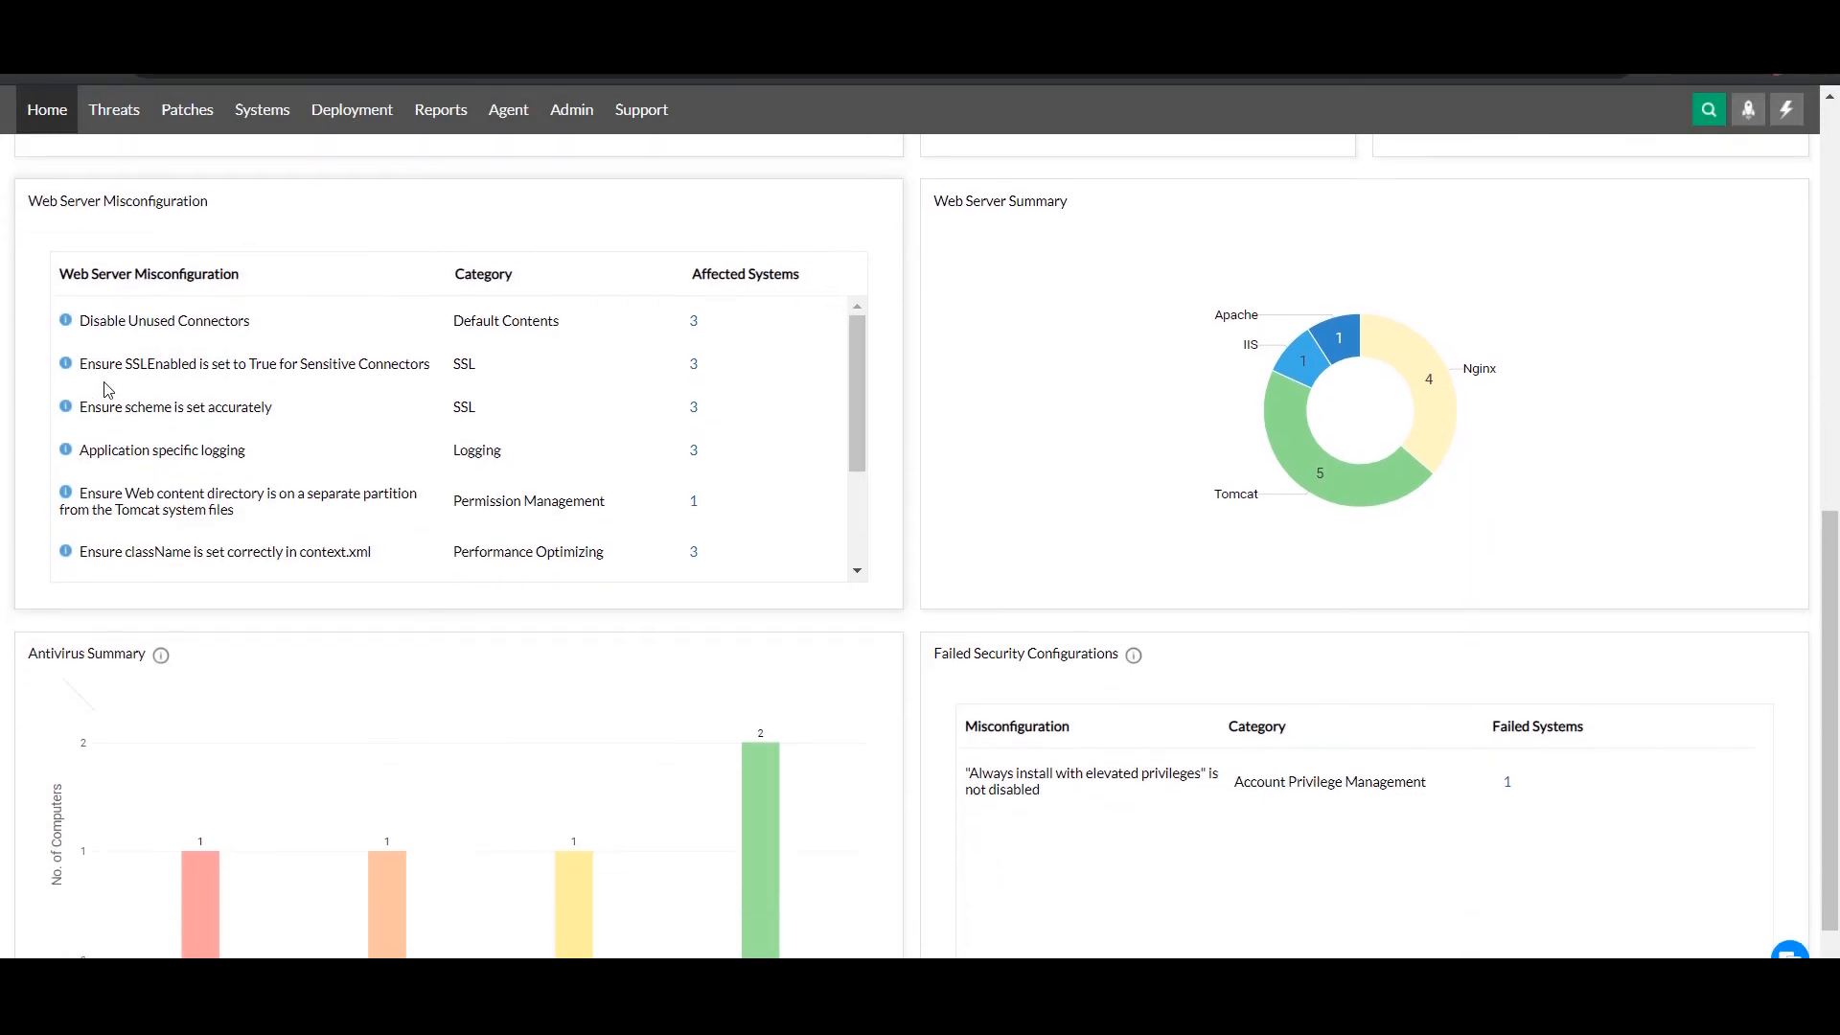
scroll(down, 3)
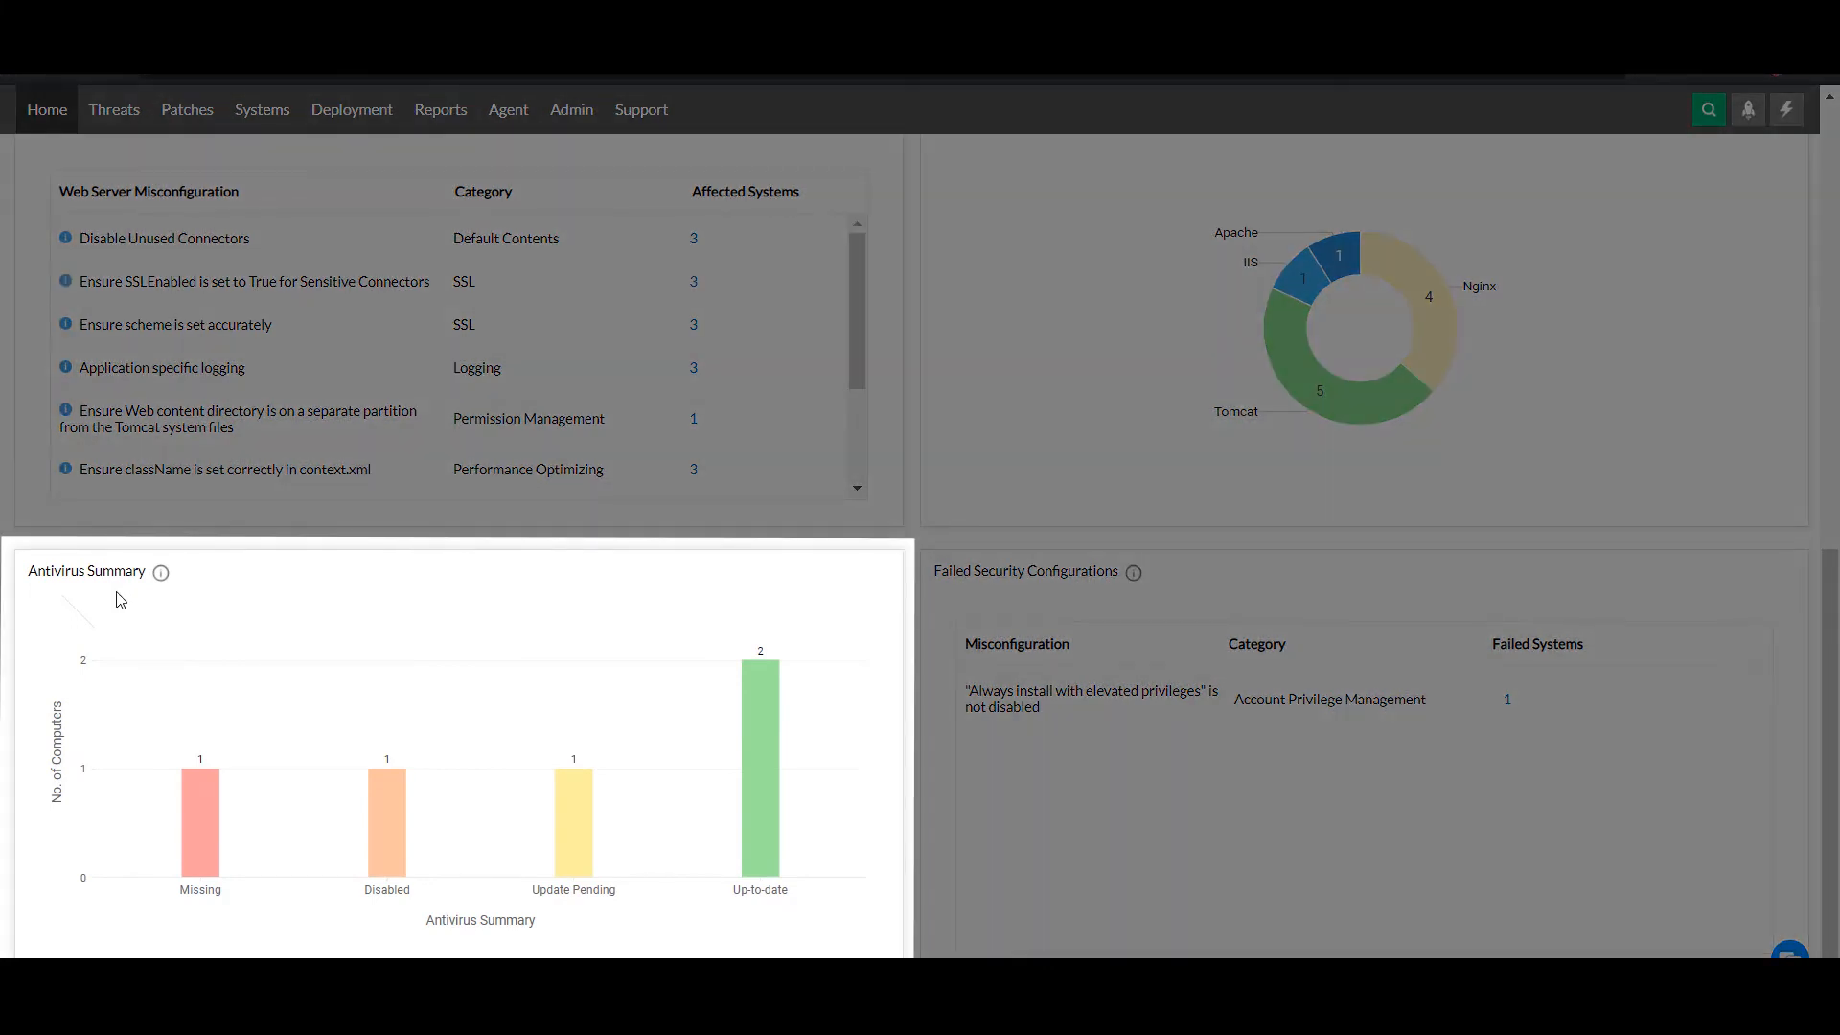
mouse_move(207, 797)
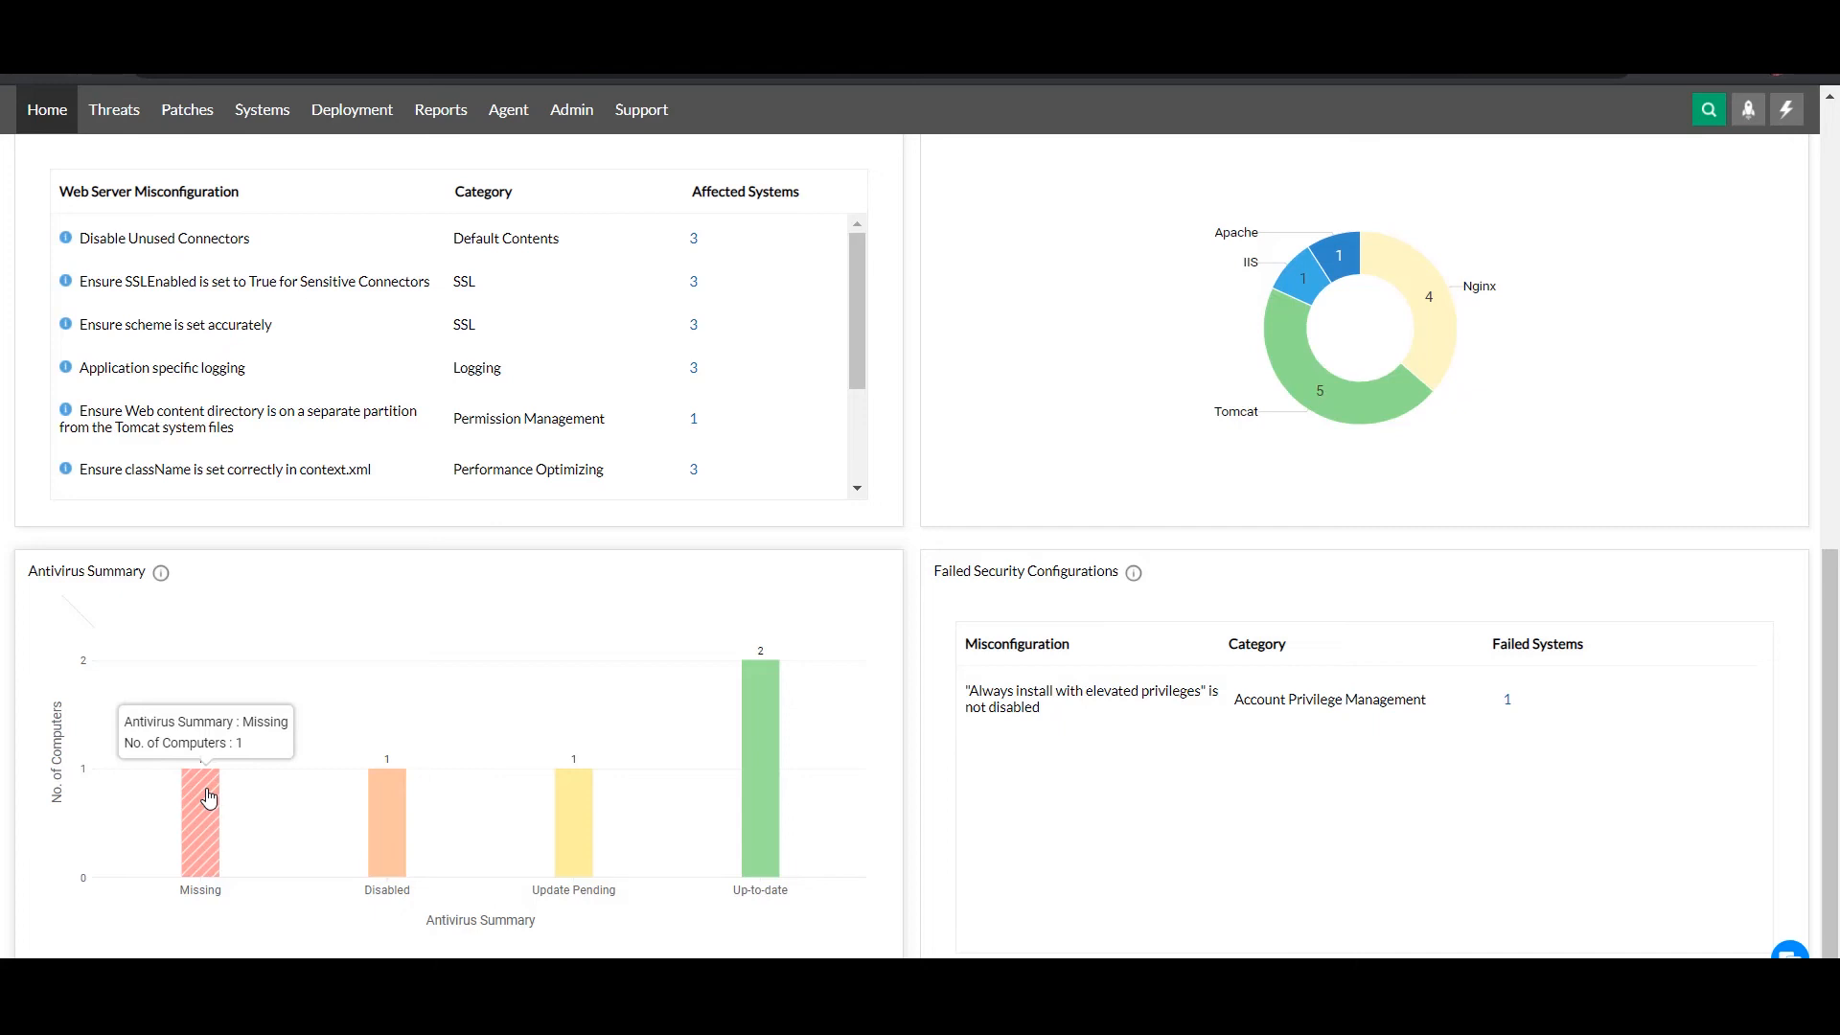
mouse_move(989, 605)
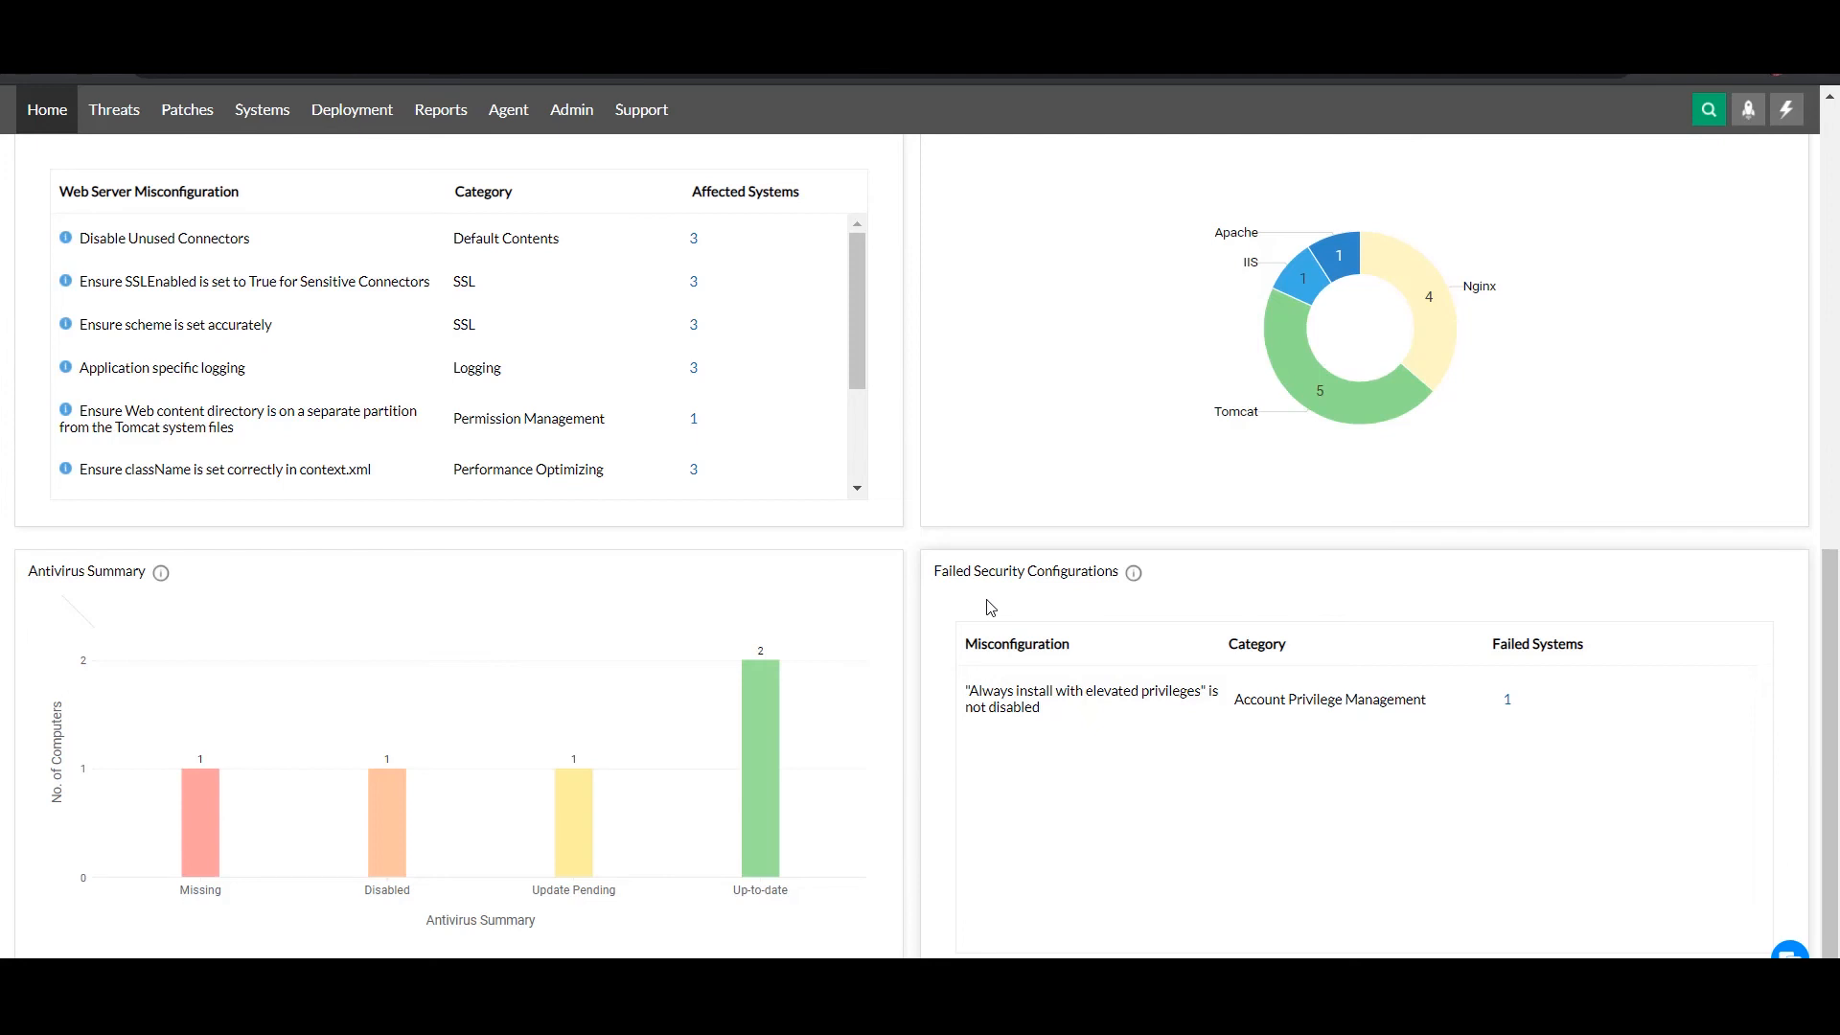
mouse_move(441, 109)
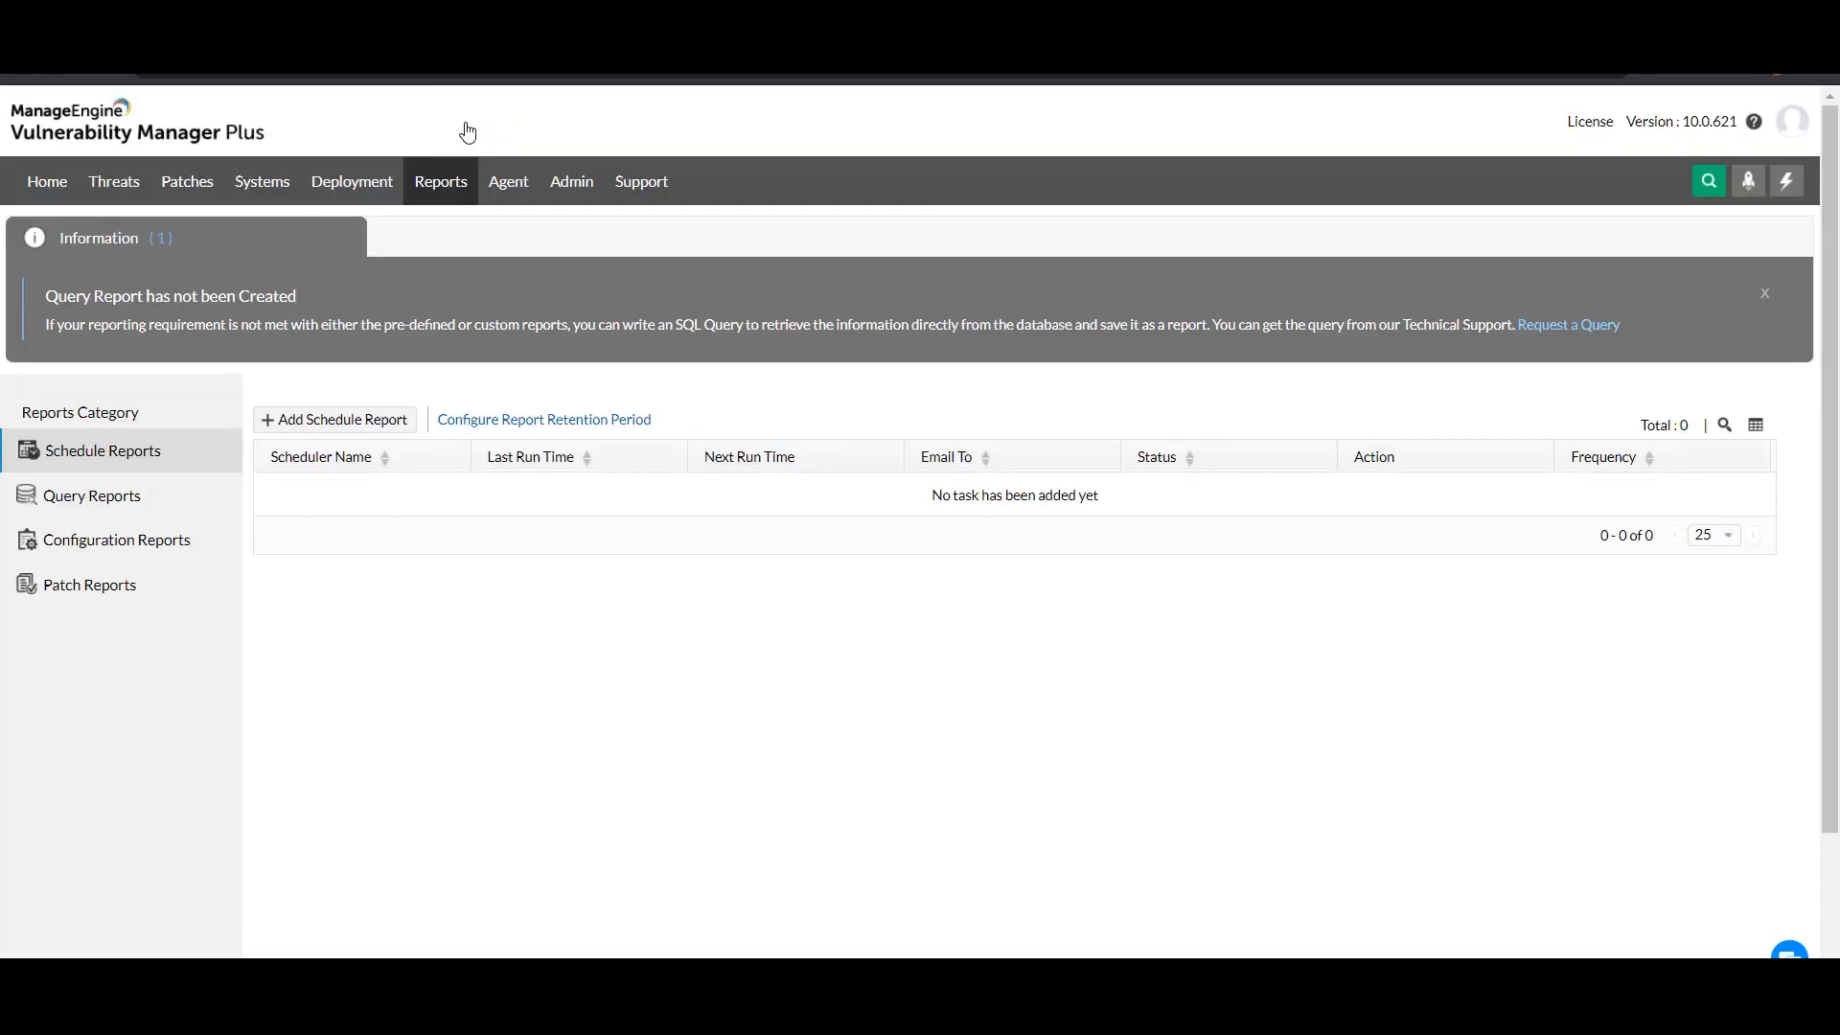
mouse_move(322, 434)
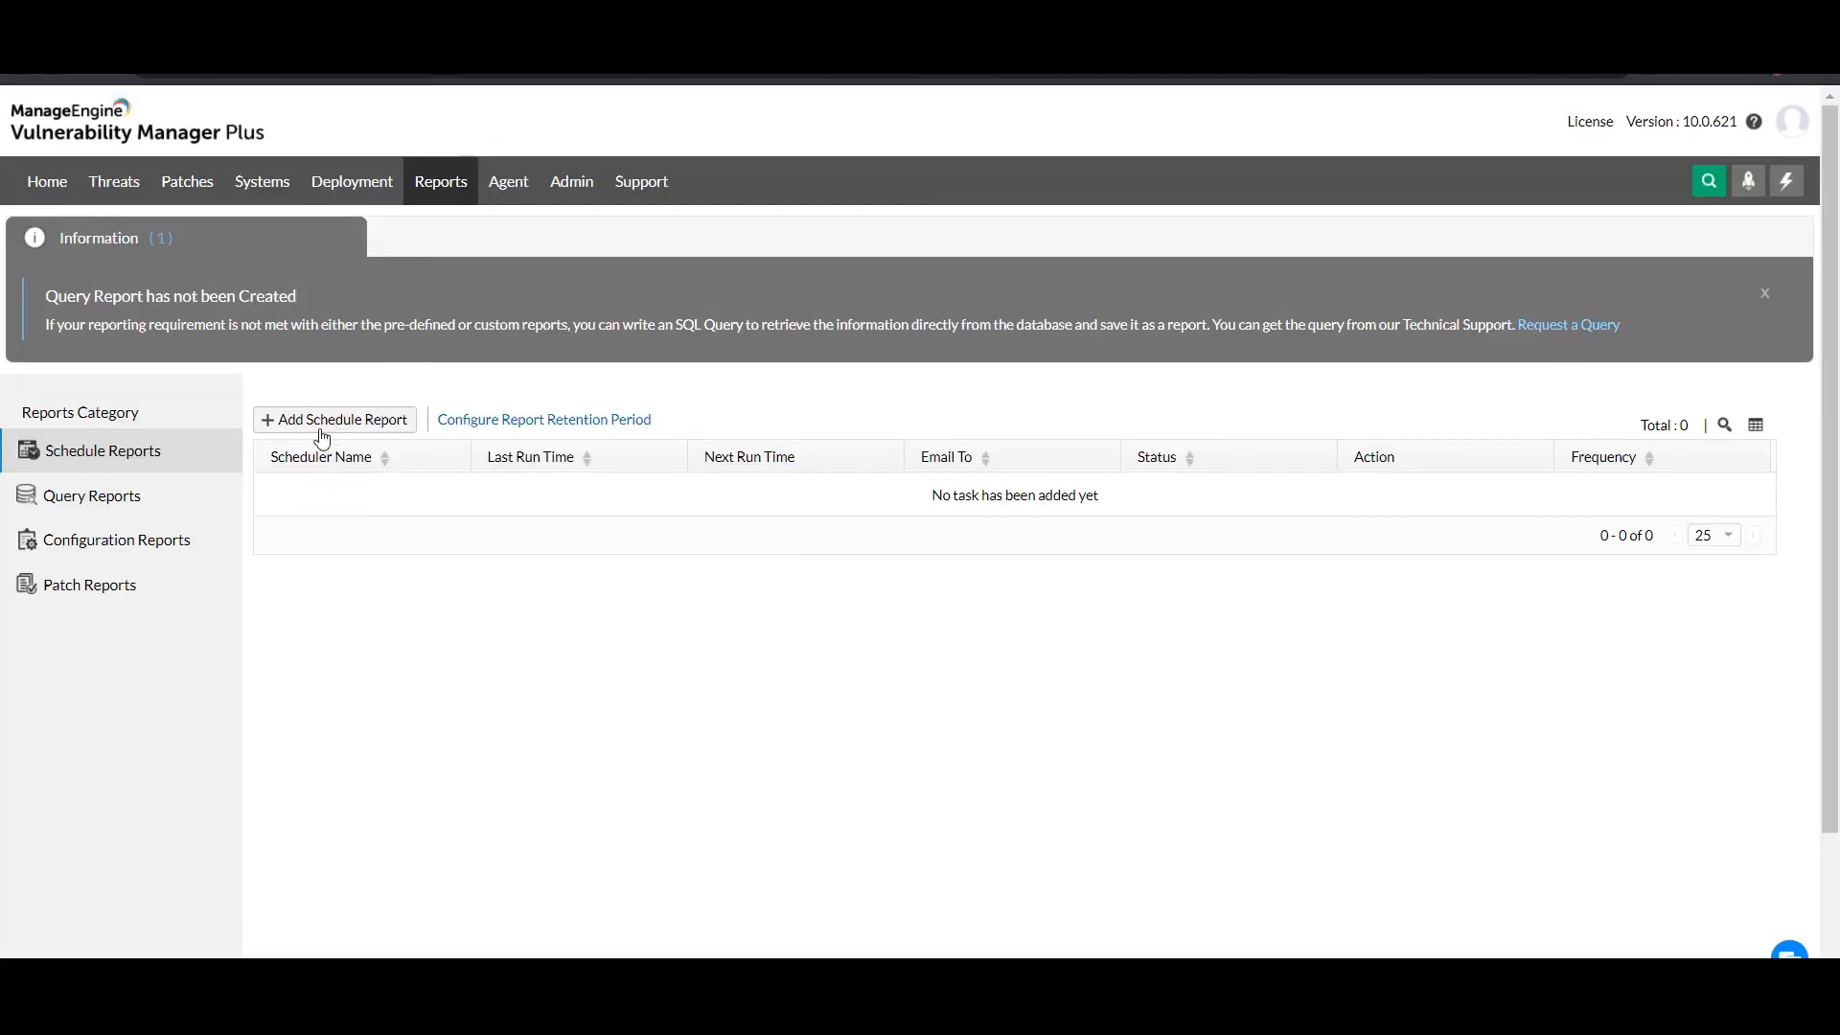
- Open the Add Schedule Report form and scroll through its empty fields
click(113, 181)
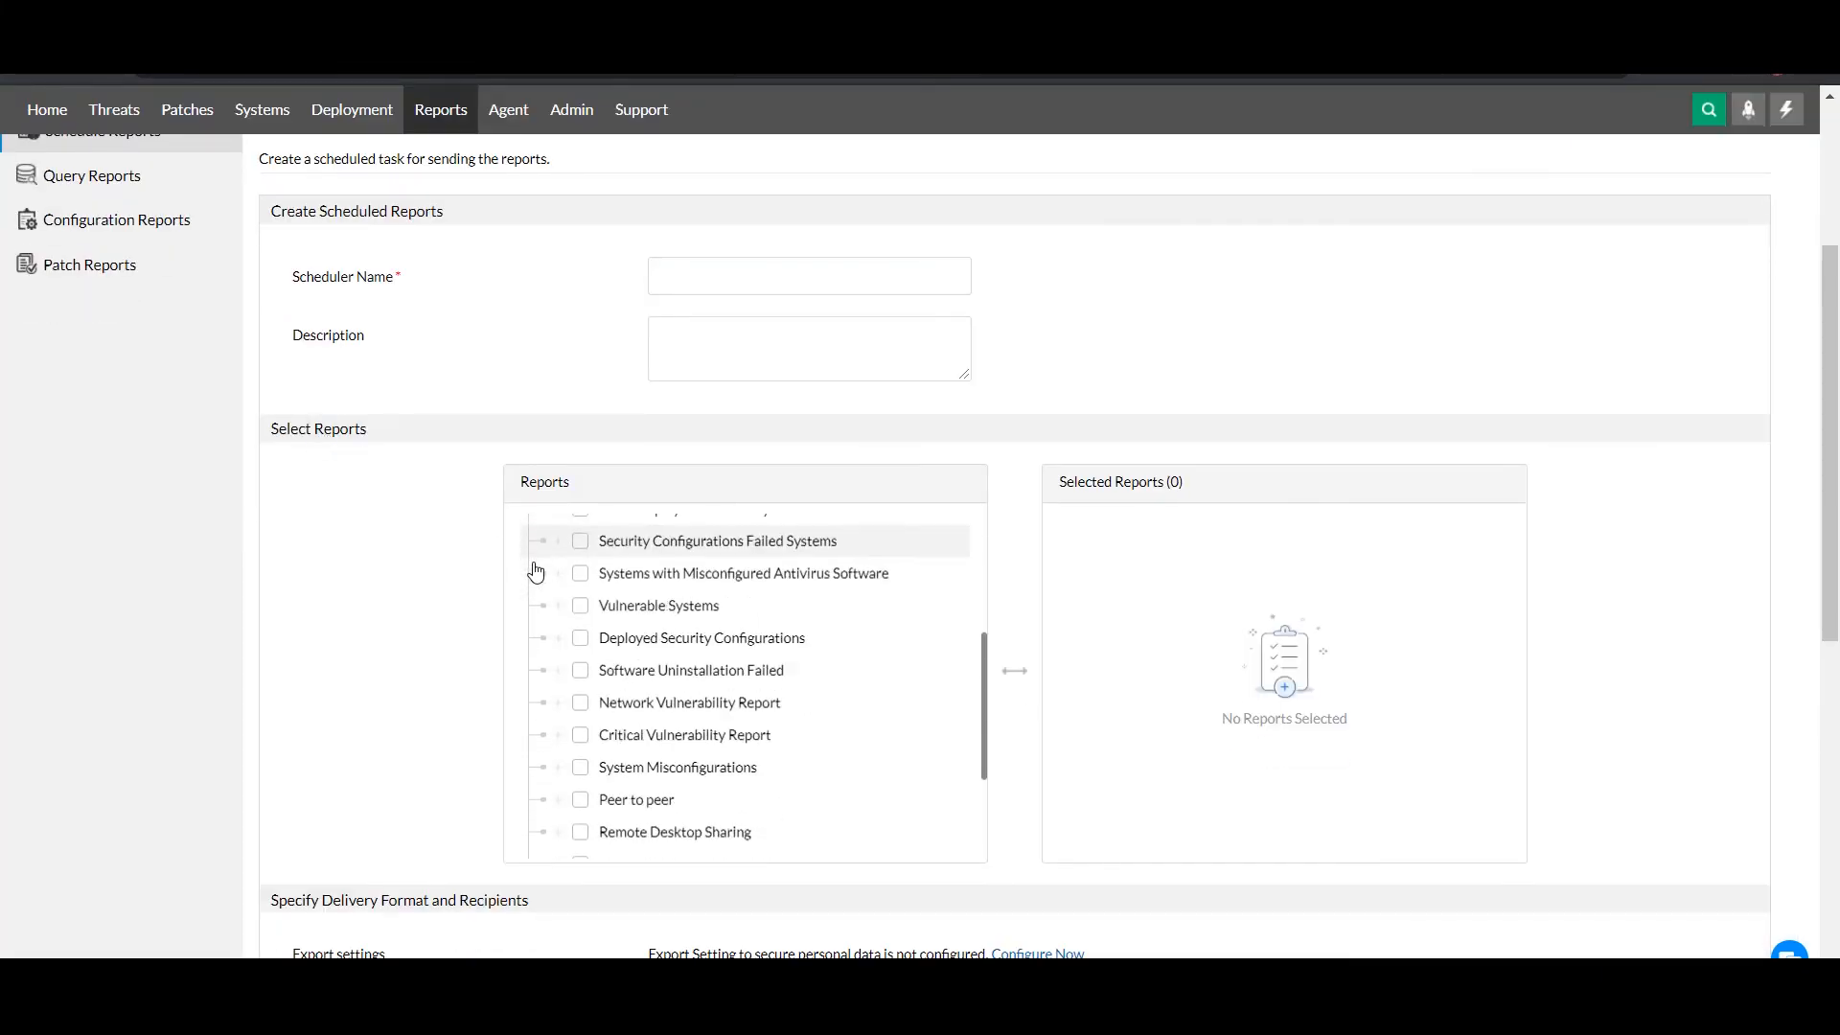
scroll(down, 3)
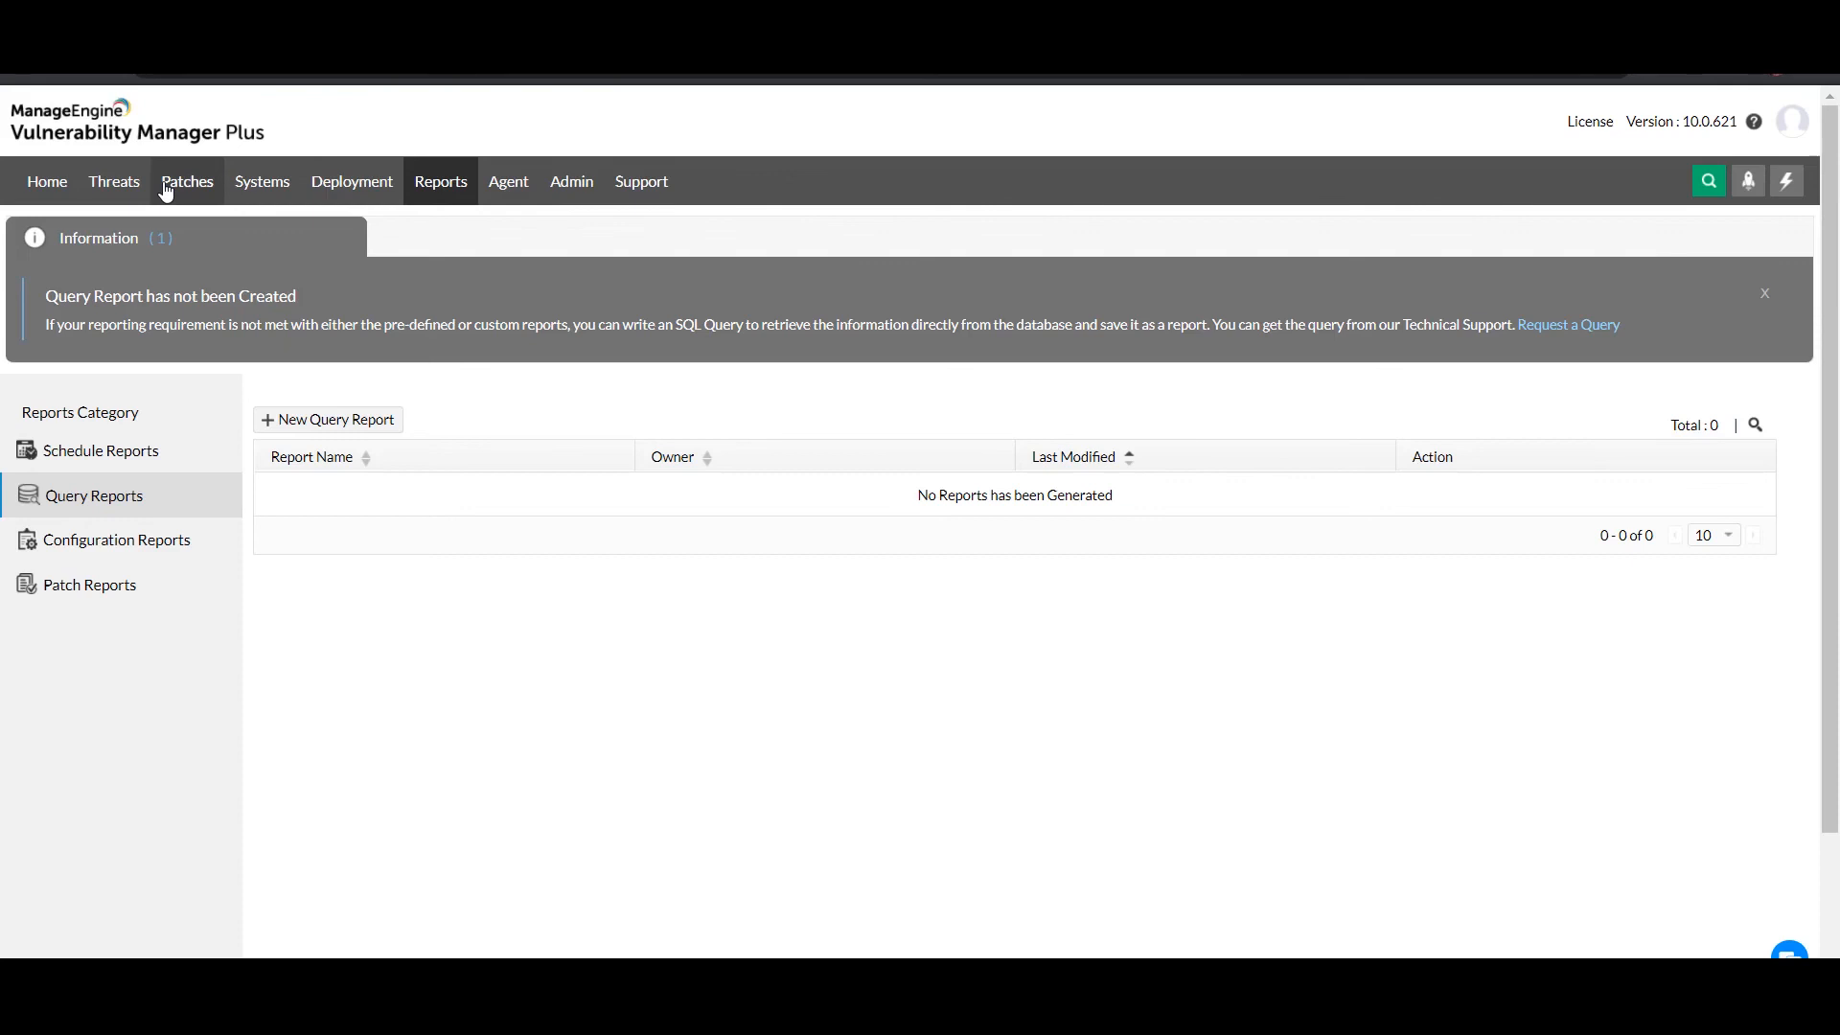
- Open Patch Reports and scroll to the Executive Threat Summary and High Priority cards
click(90, 585)
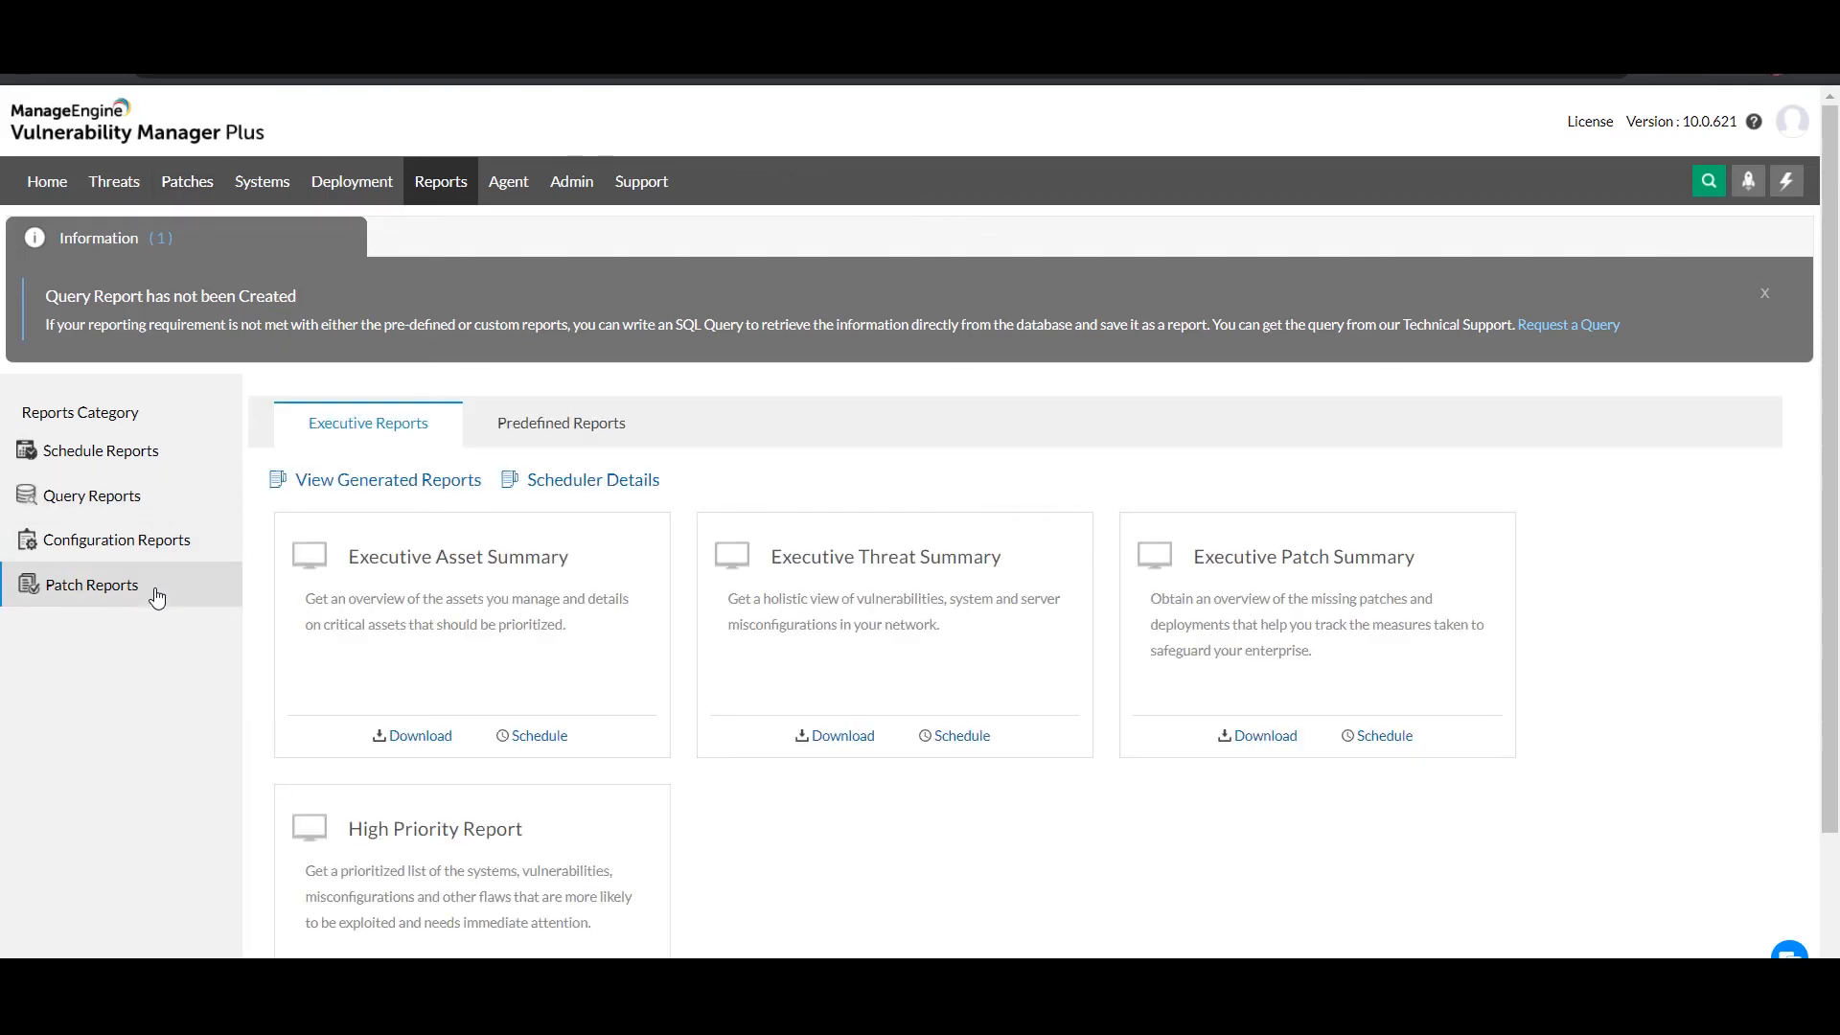
scroll(down, 3)
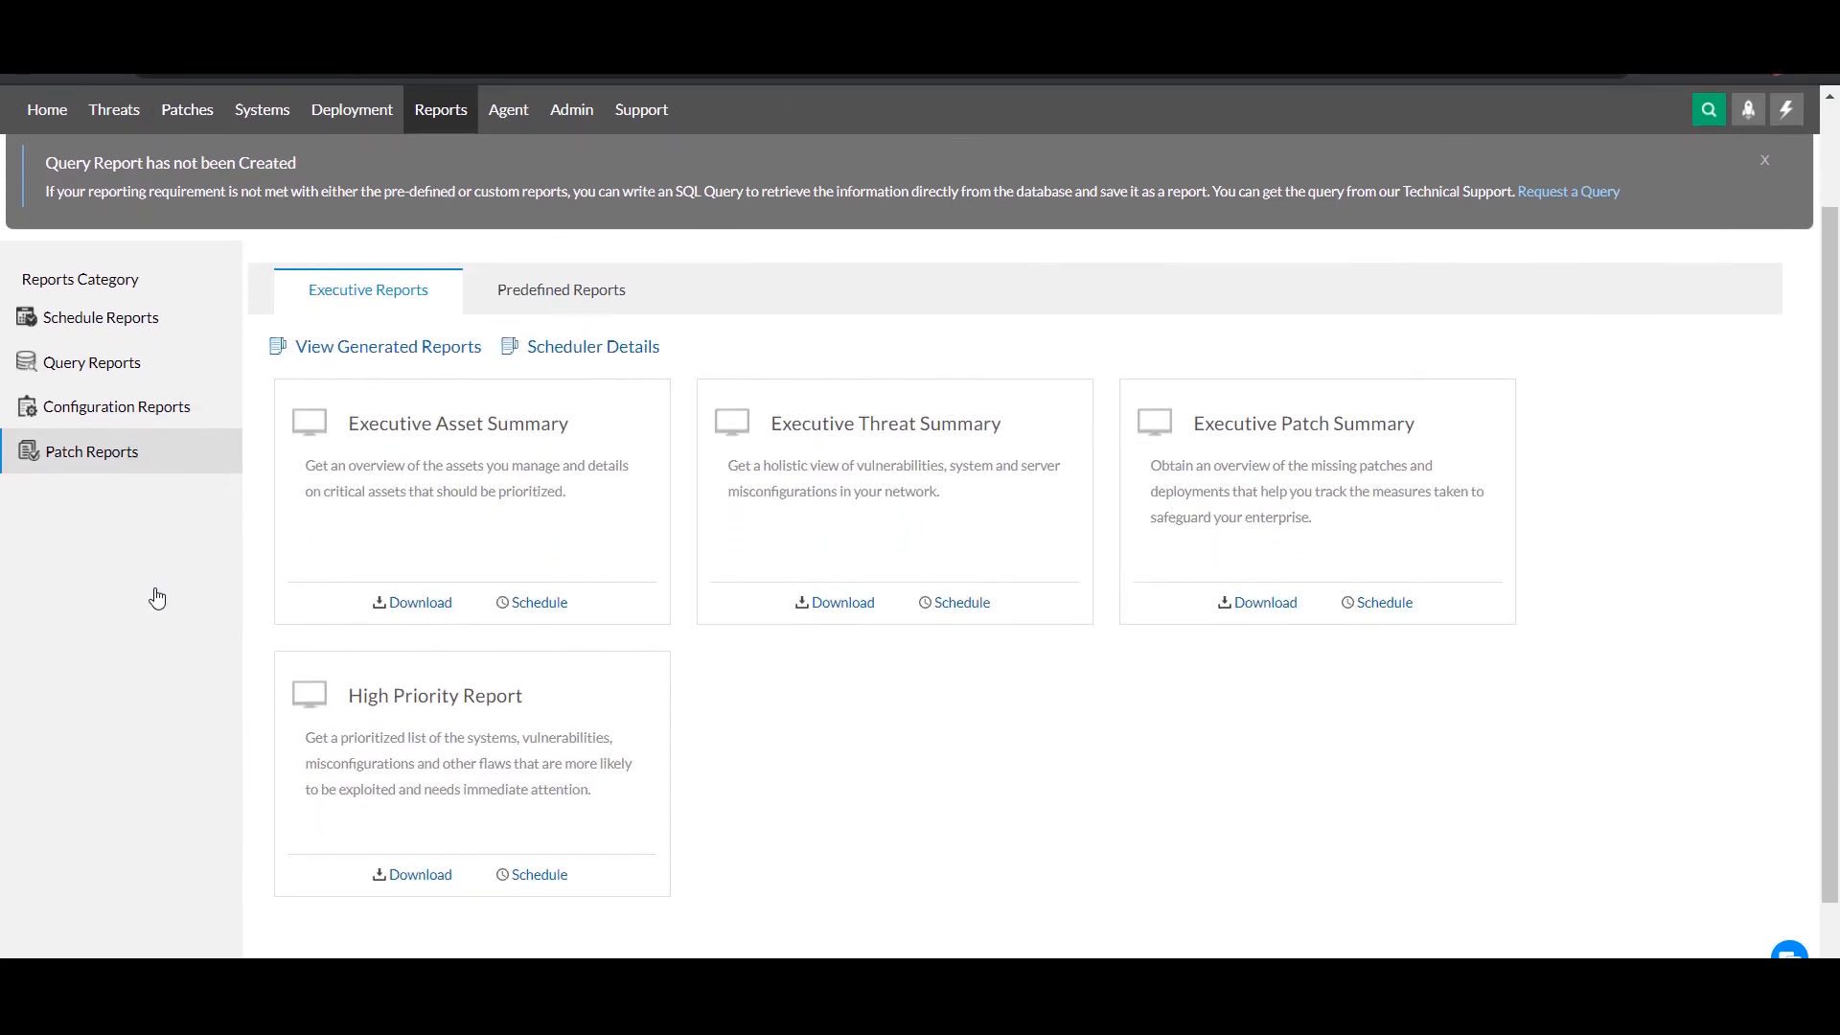
scroll(down, 3)
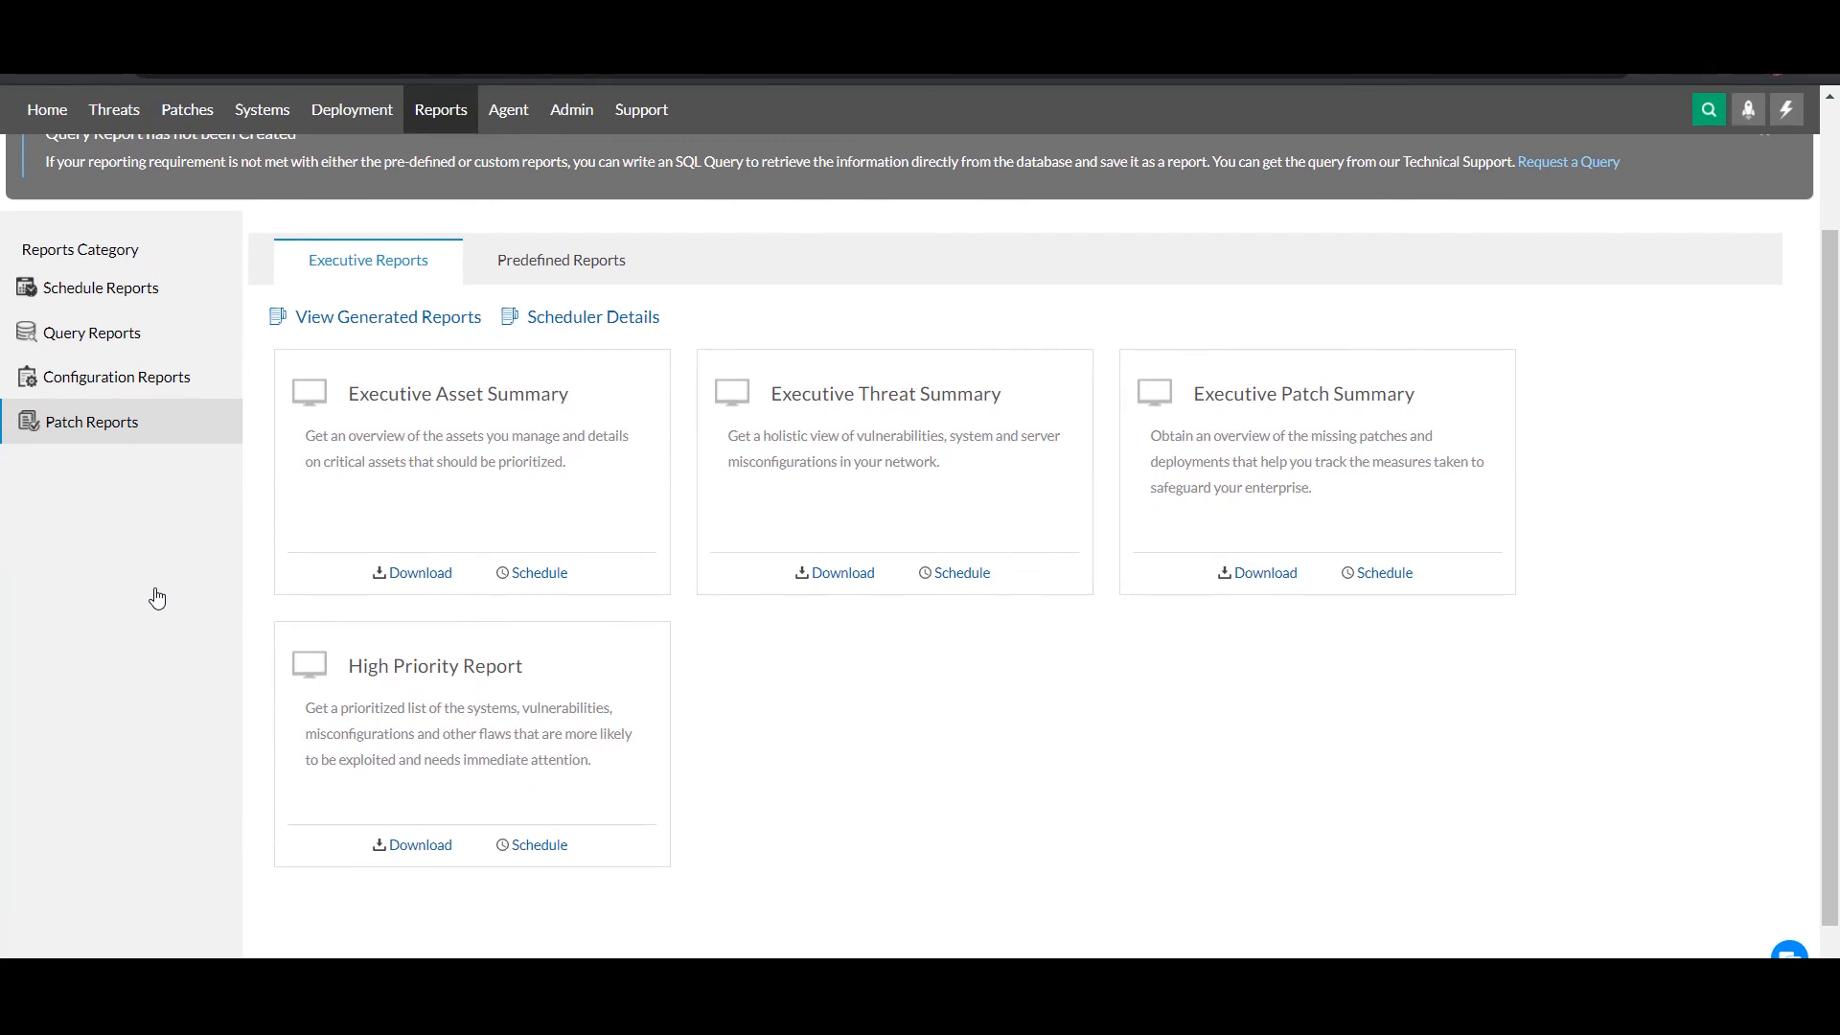